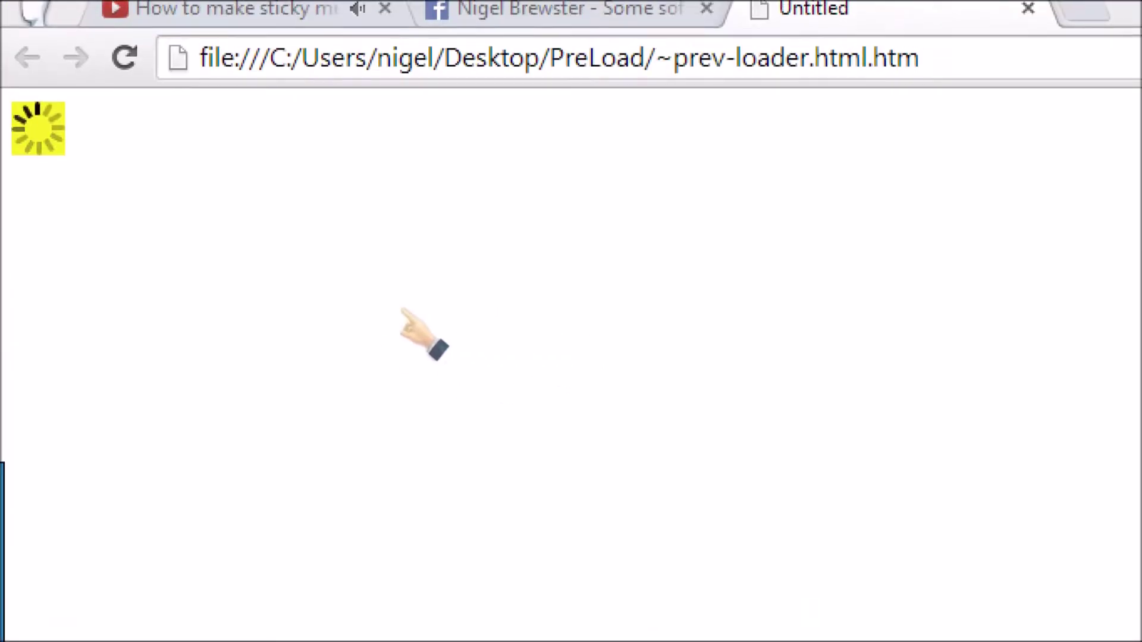
{"action": "mouse_move", "coordinate": [394, 343]}
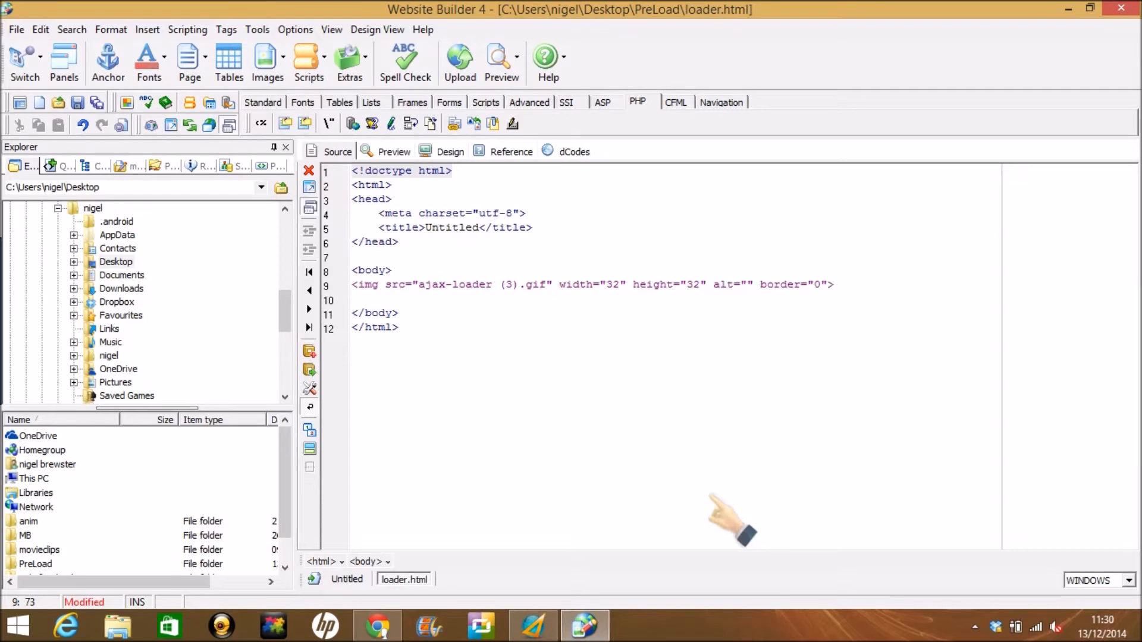
{"action": "mouse_move", "coordinate": [830, 291]}
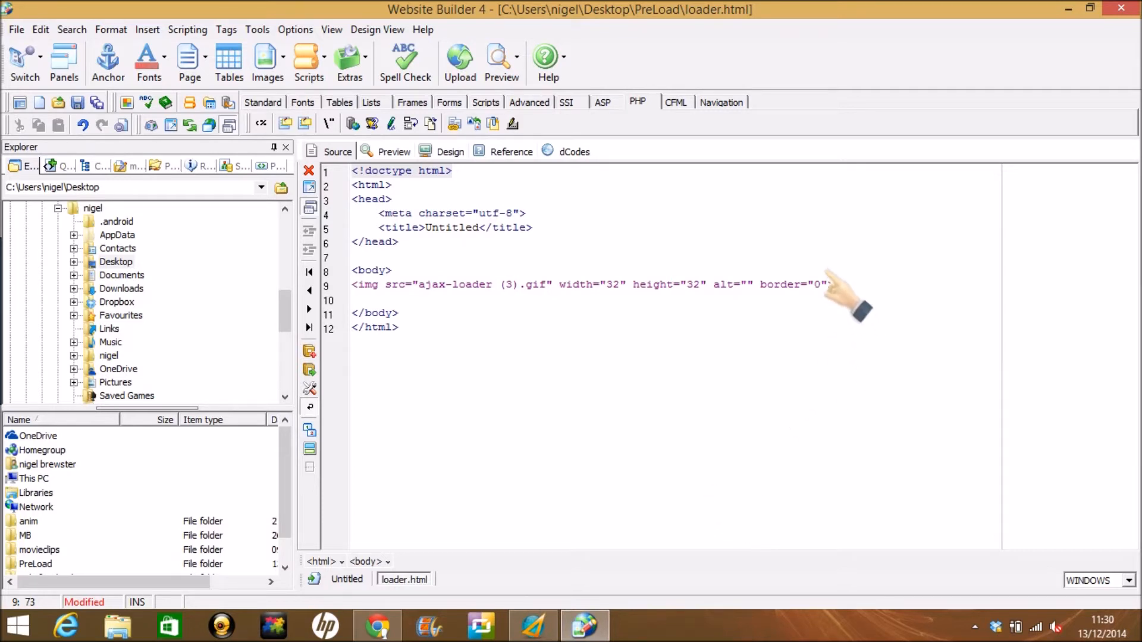
{"action": "mouse_move", "coordinate": [627, 313]}
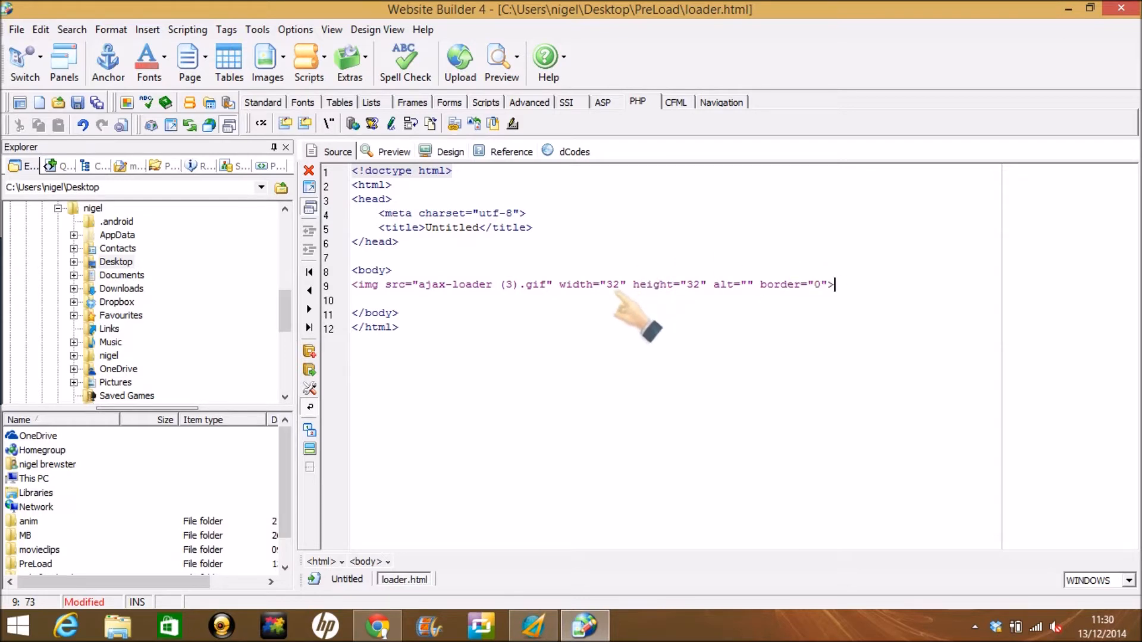
{"action": "mouse_move", "coordinate": [816, 299]}
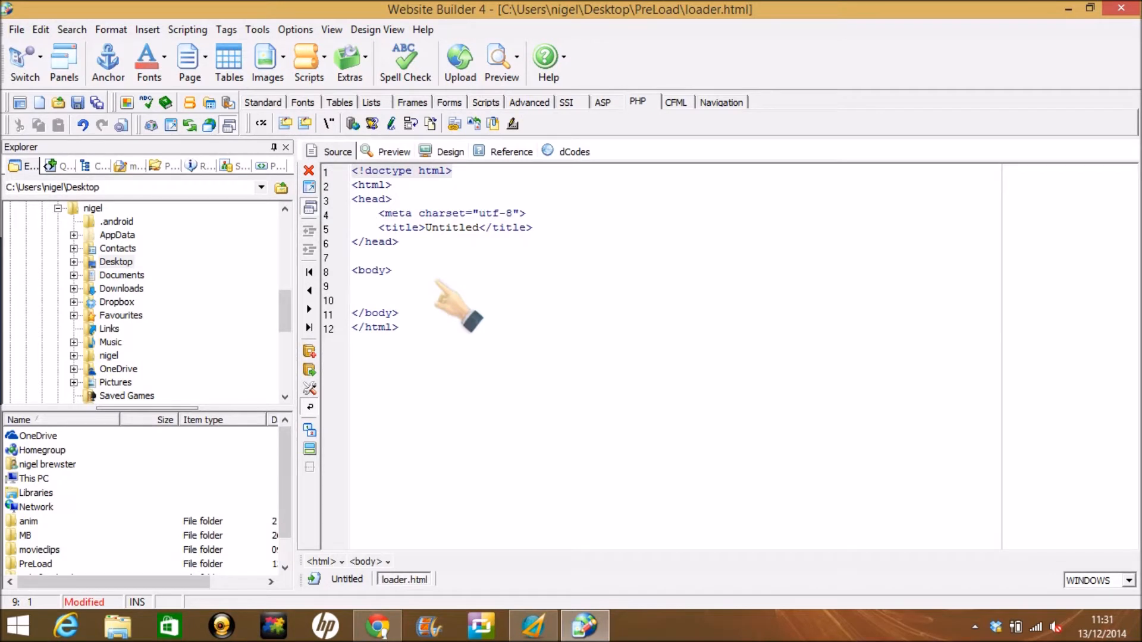
- Add an empty <div></div> on line 9 of the body
{"action": "type", "text": "<di"}
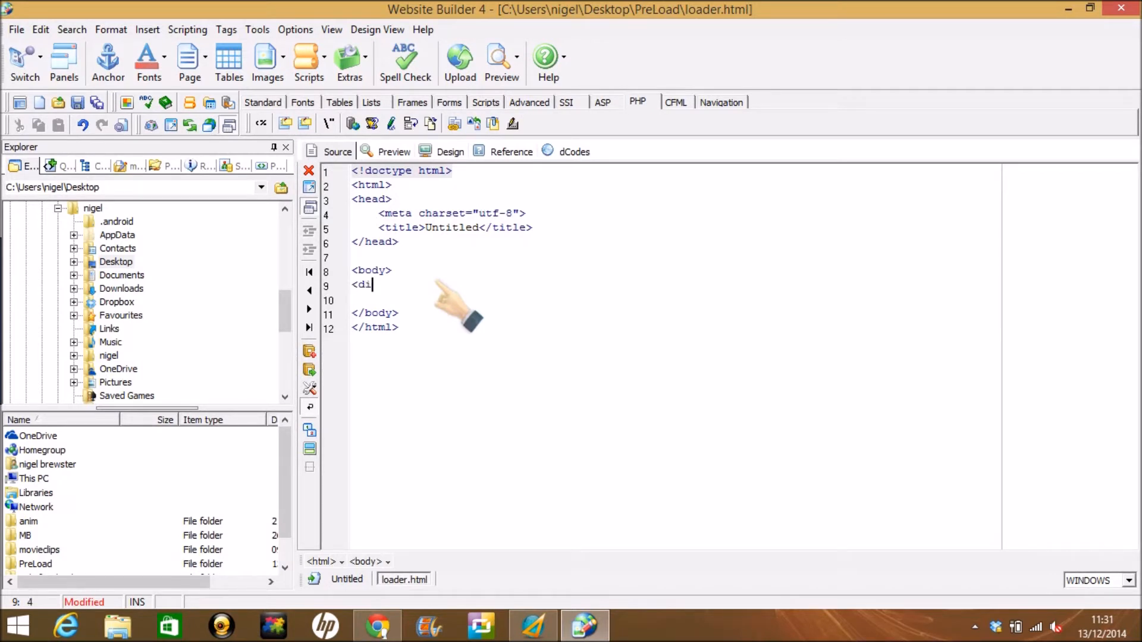
{"action": "type", "text": "v></div>"}
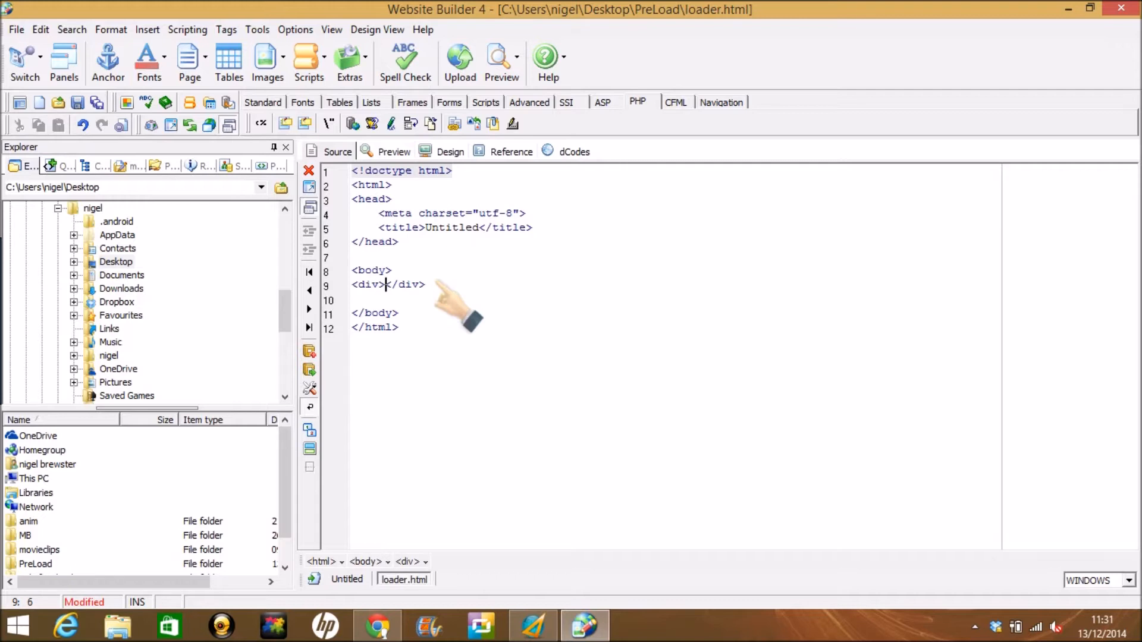
{"action": "mouse_move", "coordinate": [335, 113]}
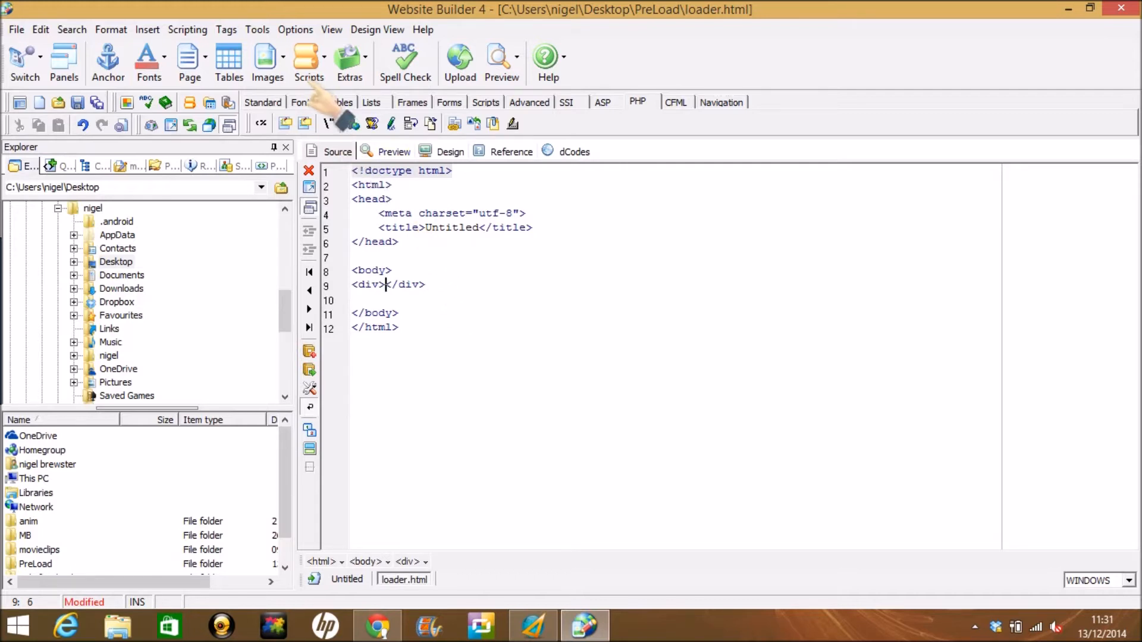
- Insert the 128×128 load.gif image from PreLoad into the div via Images > Insert Image
{"action": "left_click", "coordinate": [268, 62]}
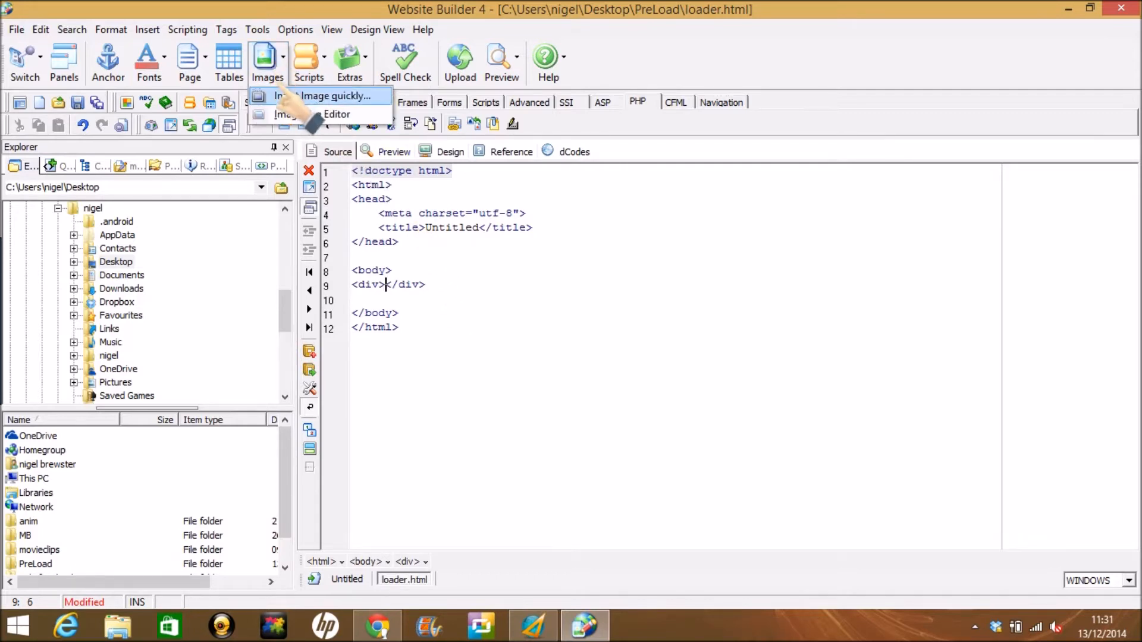
{"action": "left_click", "coordinate": [333, 95]}
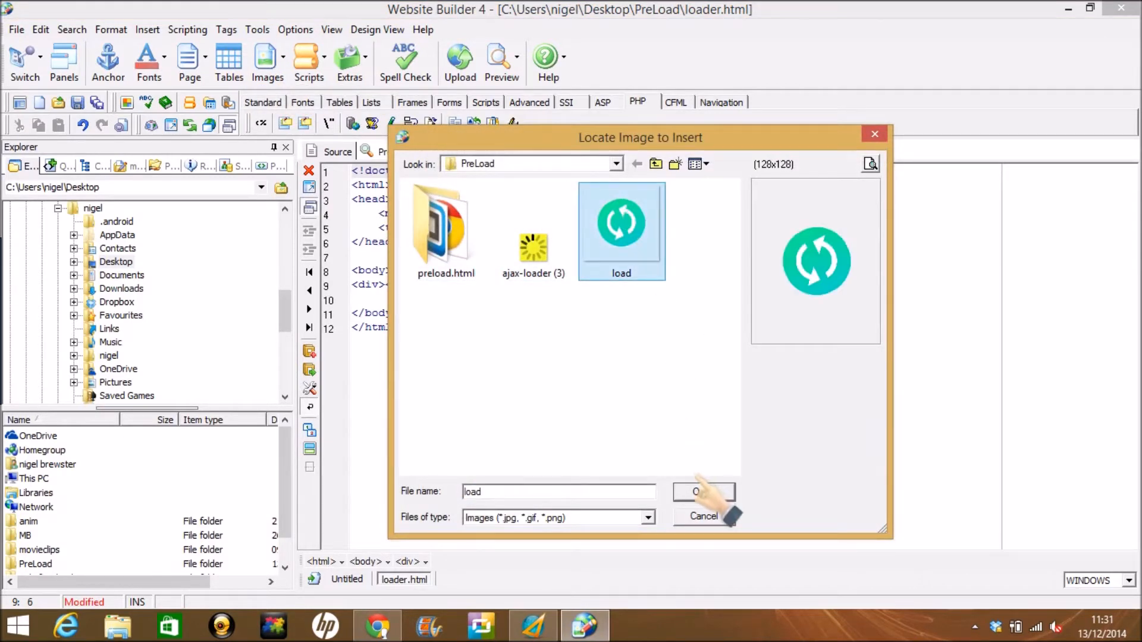
{"action": "left_click", "coordinate": [701, 492]}
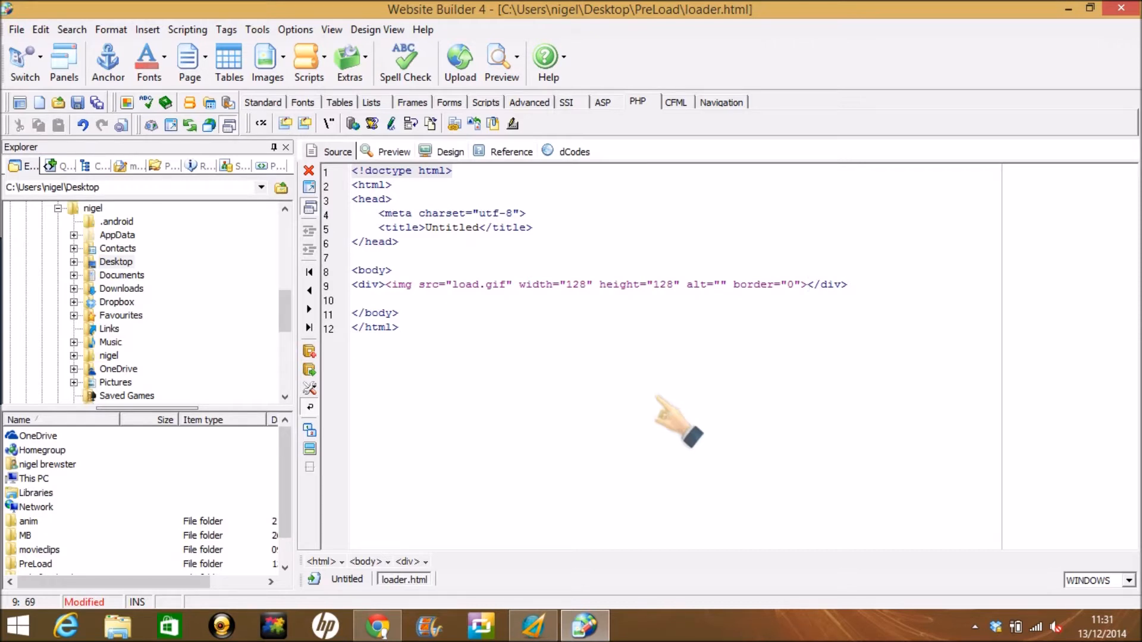
- Give the div style="position:absolute; left: 50%;" inside its opening tag
{"action": "left_click", "coordinate": [806, 284]}
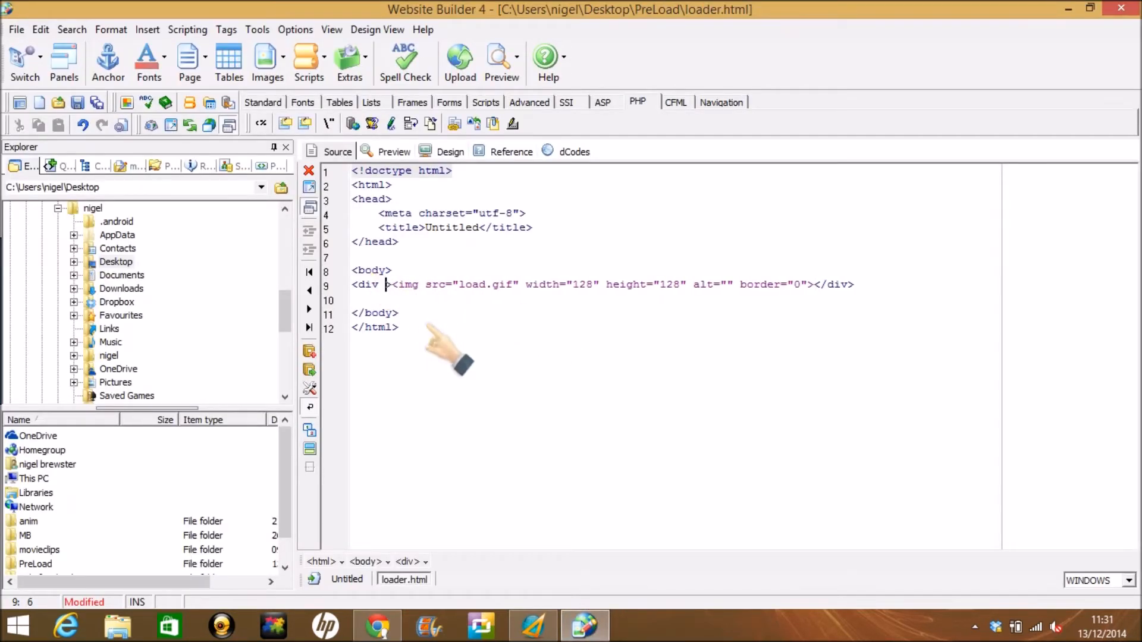
{"action": "type", "text": "style ="}
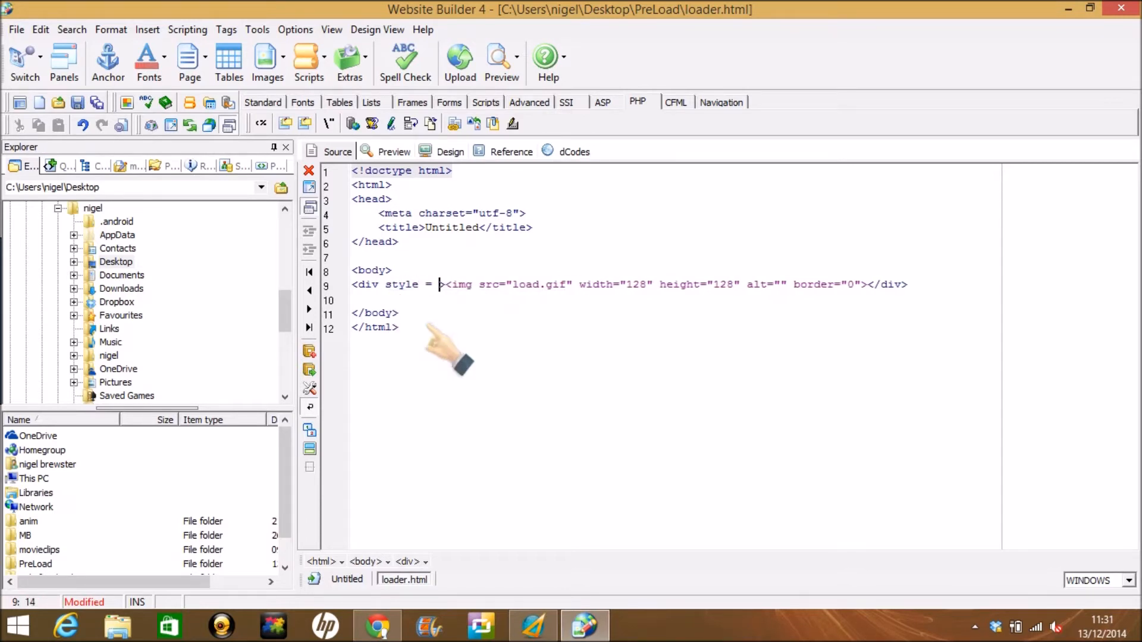
{"action": "type", "text": "\""}
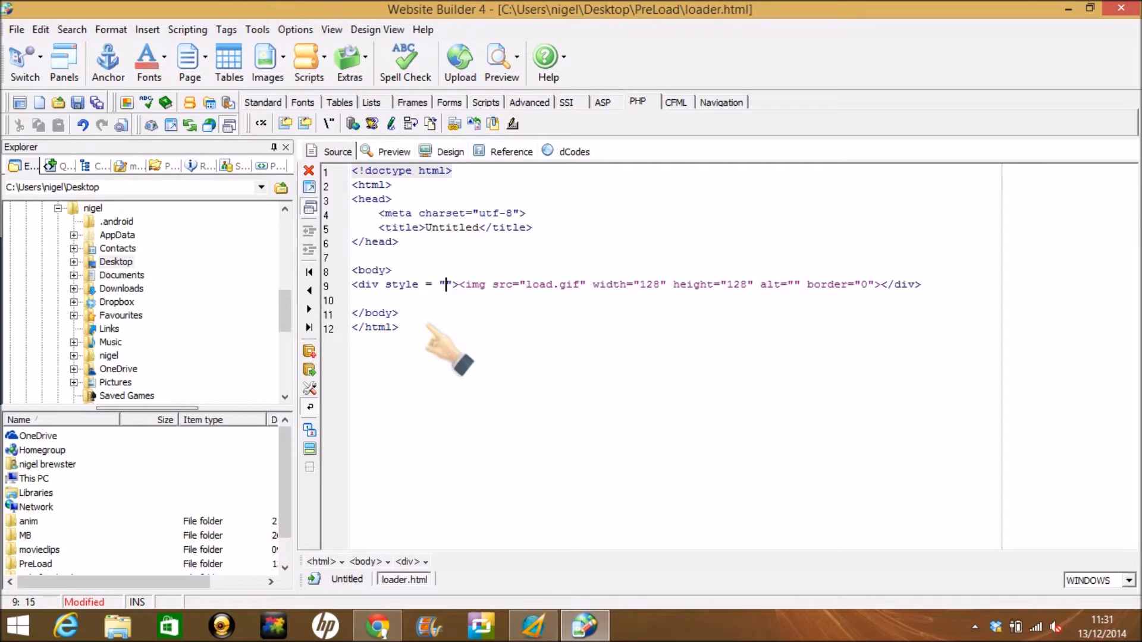
{"action": "type", "text": "posit"}
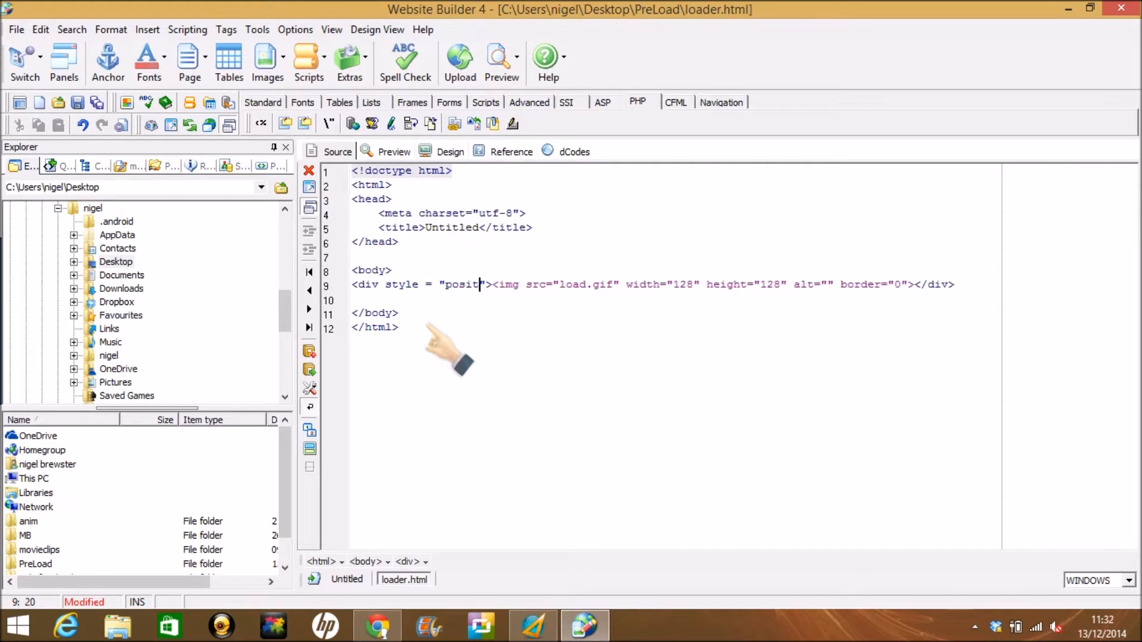
{"action": "type", "text": "ion:"}
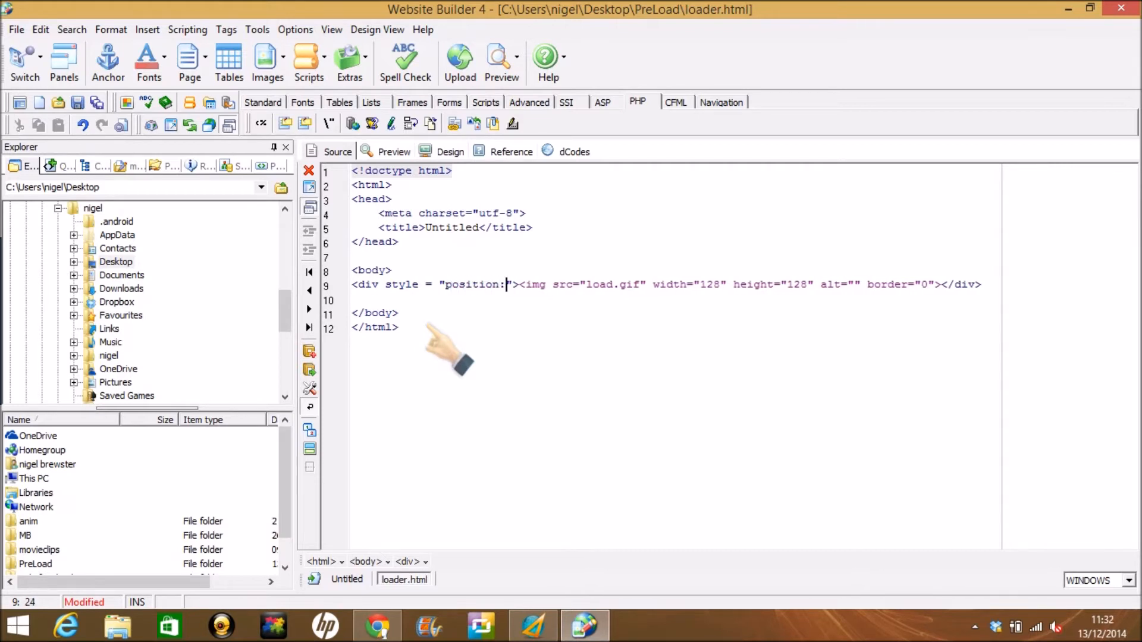
{"action": "type", "text": "absolute"}
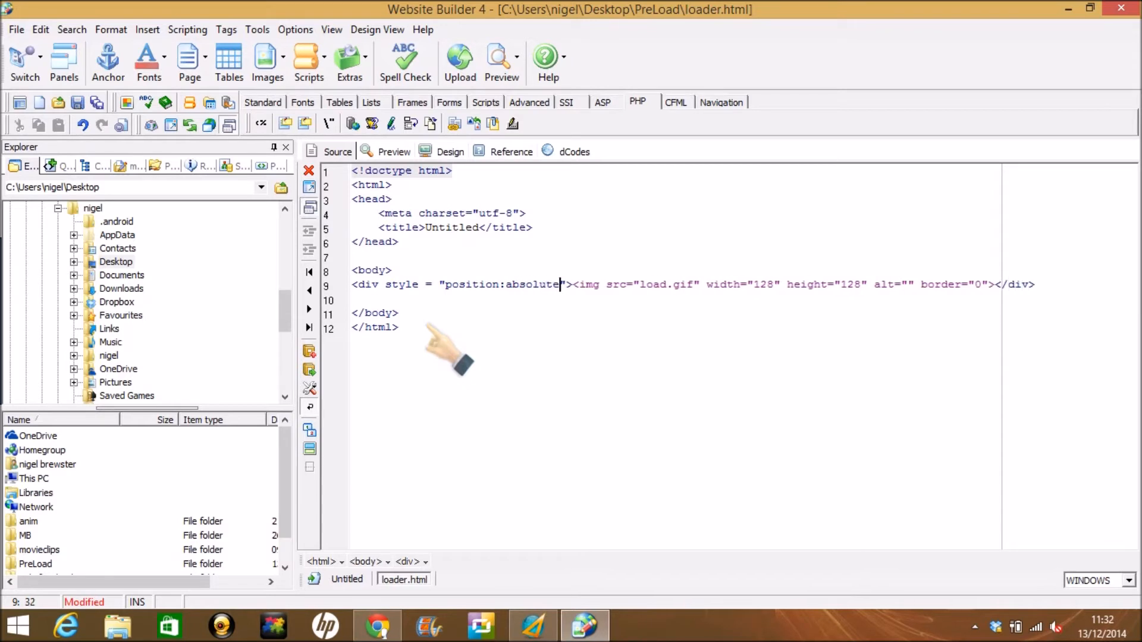
{"action": "type", "text": "; left:"}
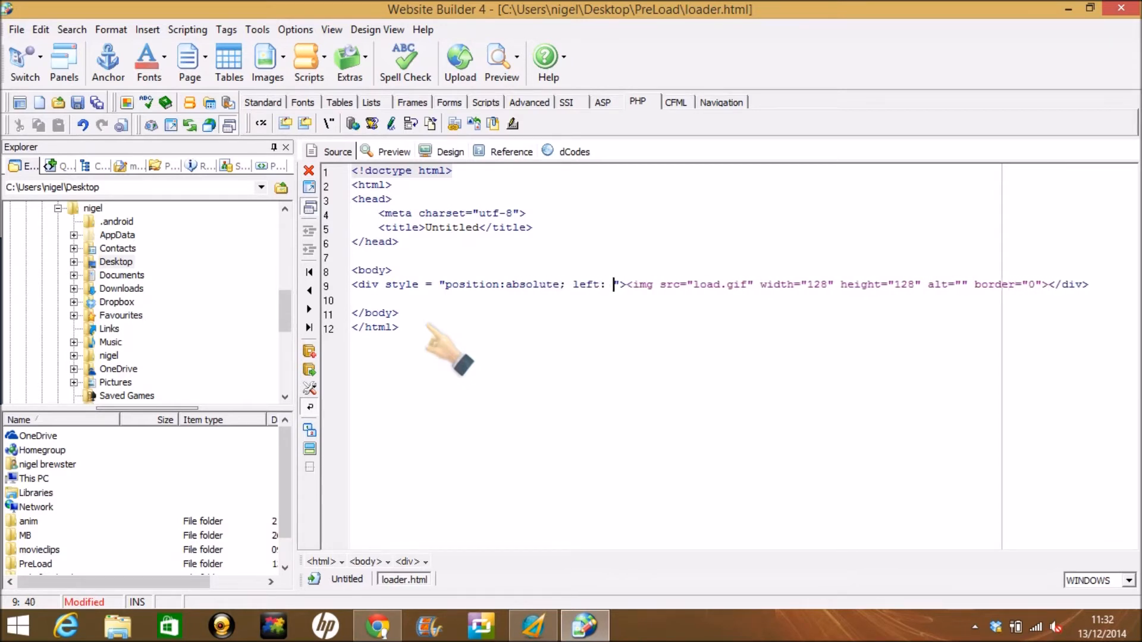
{"action": "type", "text": "50"}
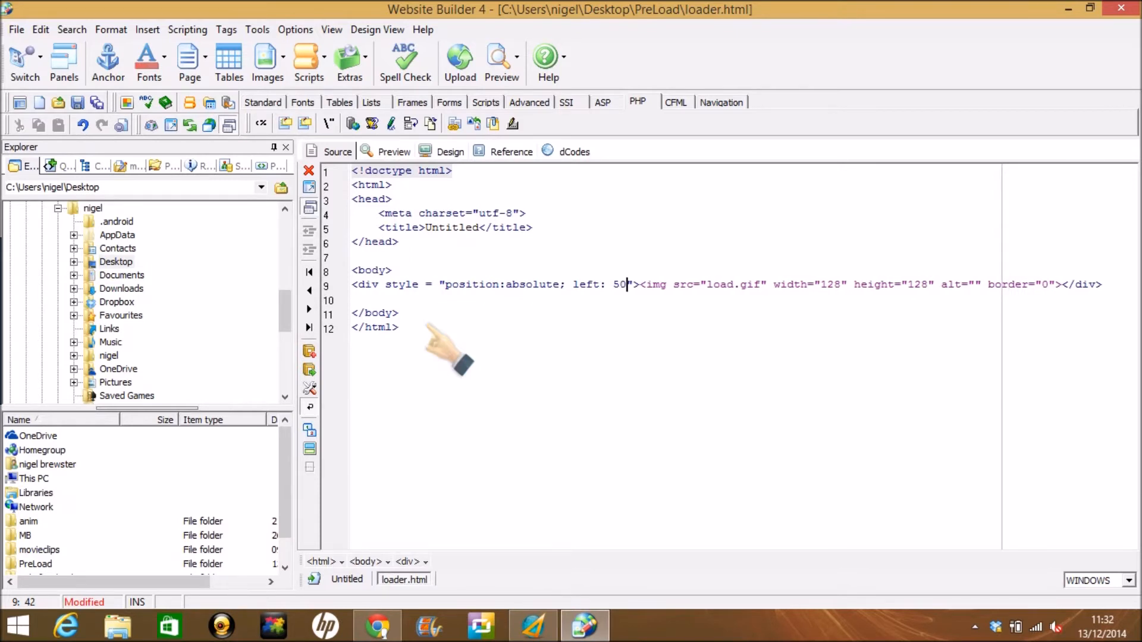
{"action": "type", "text": "%;"}
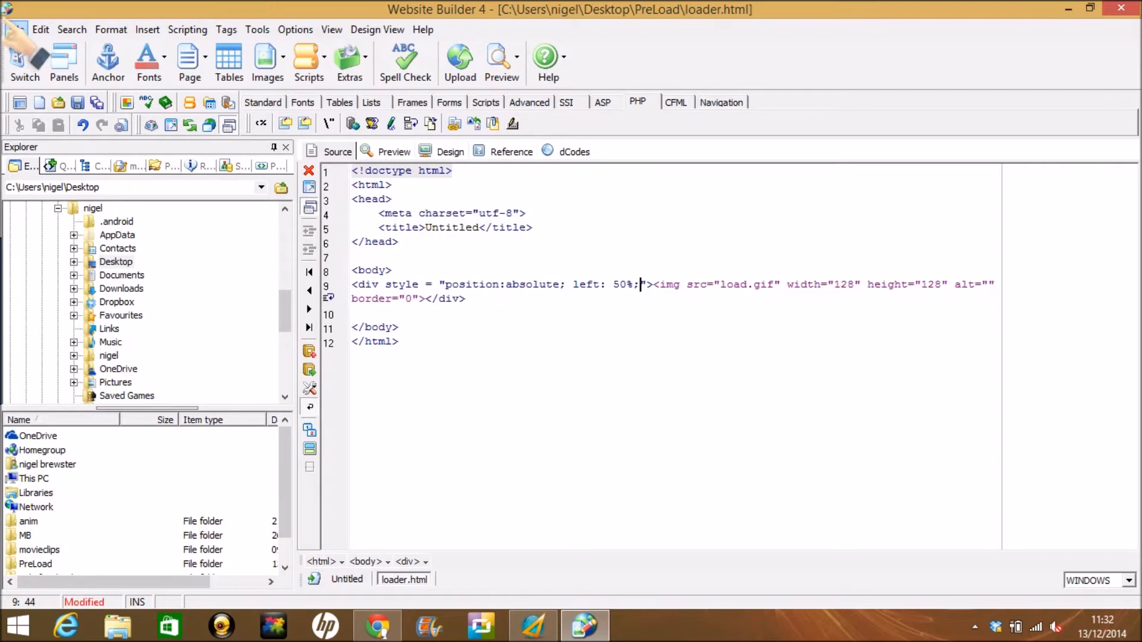
- Save loader.html and preview it in Chrome, then close the extra preview tabs
{"action": "left_click", "coordinate": [14, 28]}
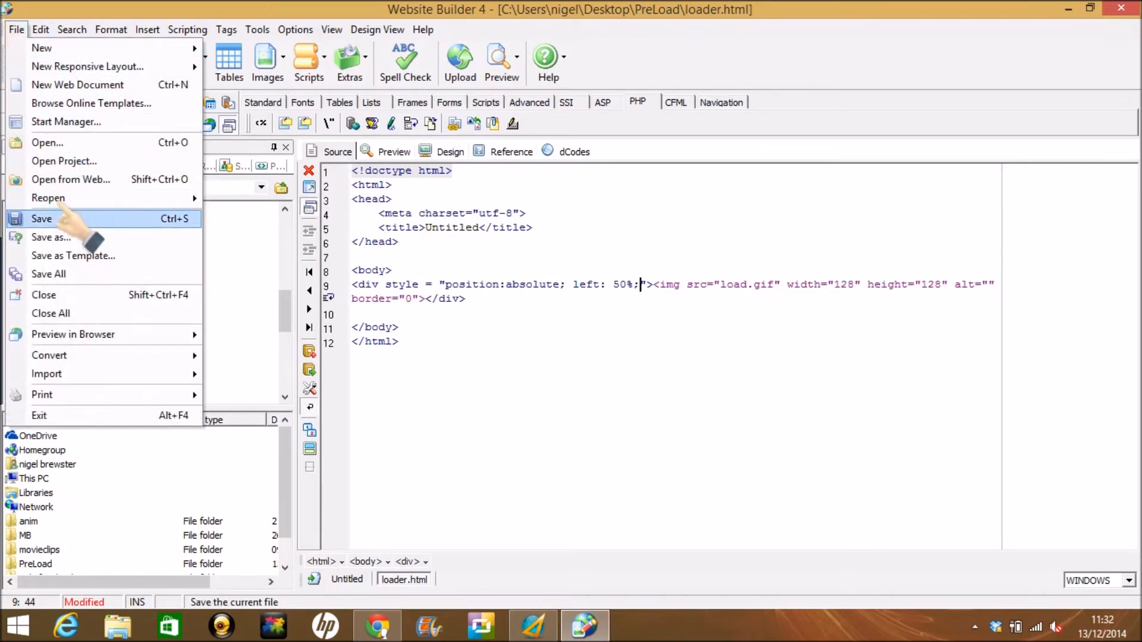
{"action": "left_click", "coordinate": [500, 62]}
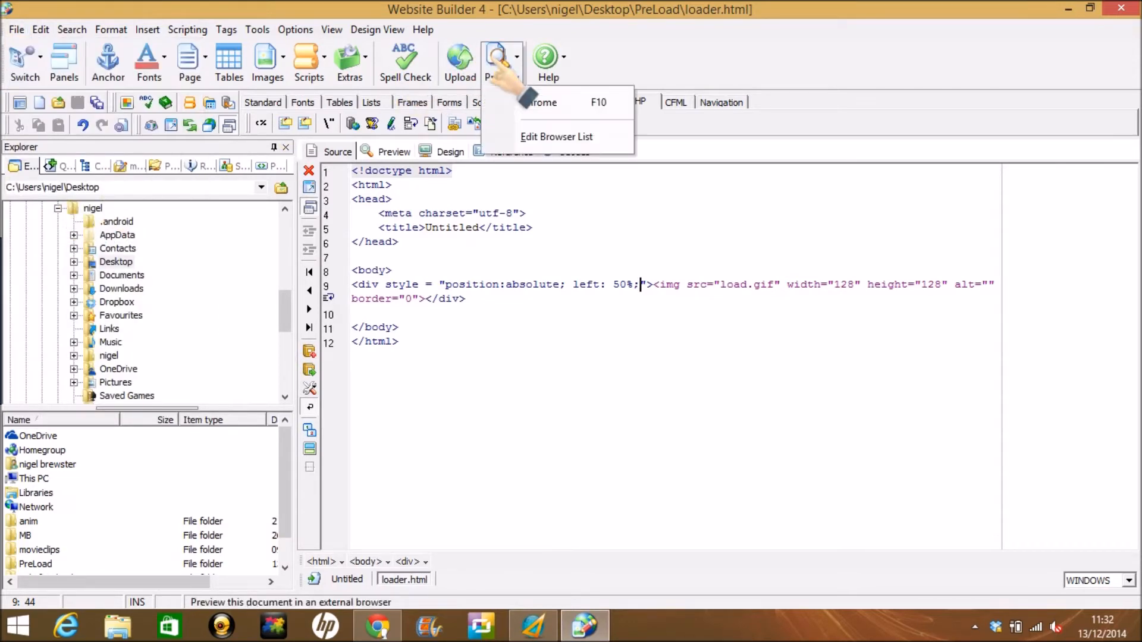
{"action": "left_click", "coordinate": [543, 103]}
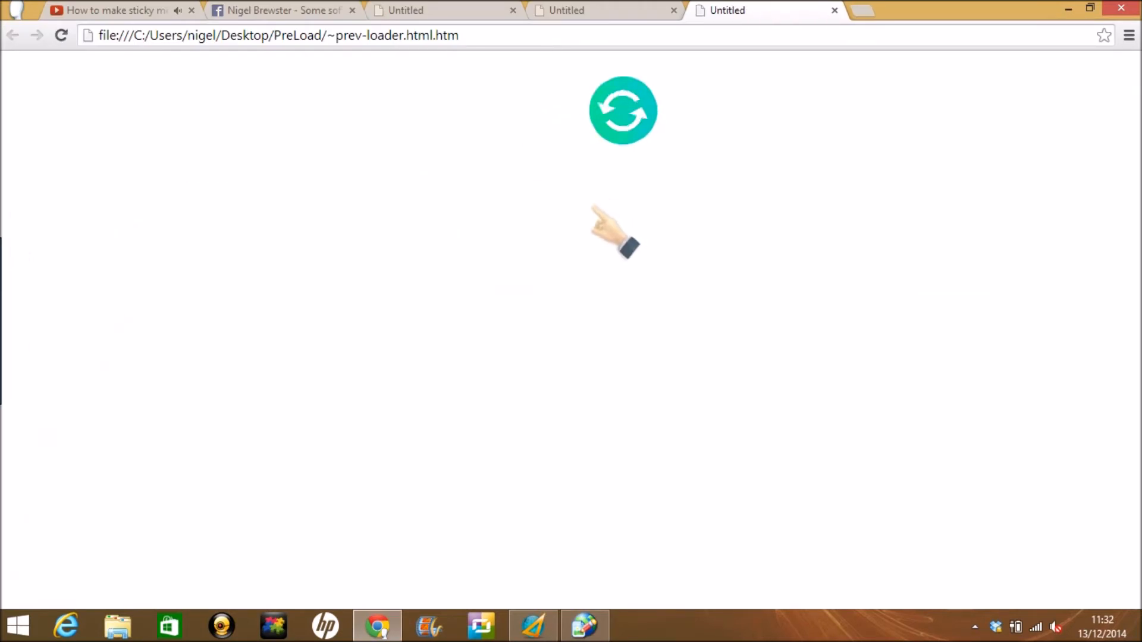
{"action": "left_click", "coordinate": [673, 11]}
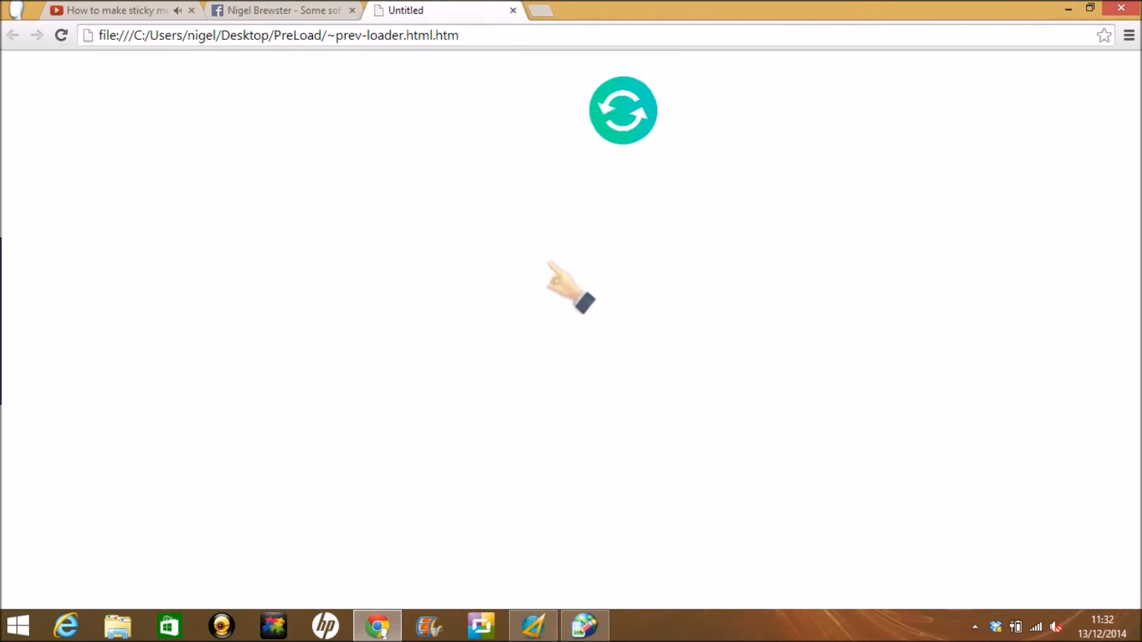
{"action": "mouse_move", "coordinate": [598, 563]}
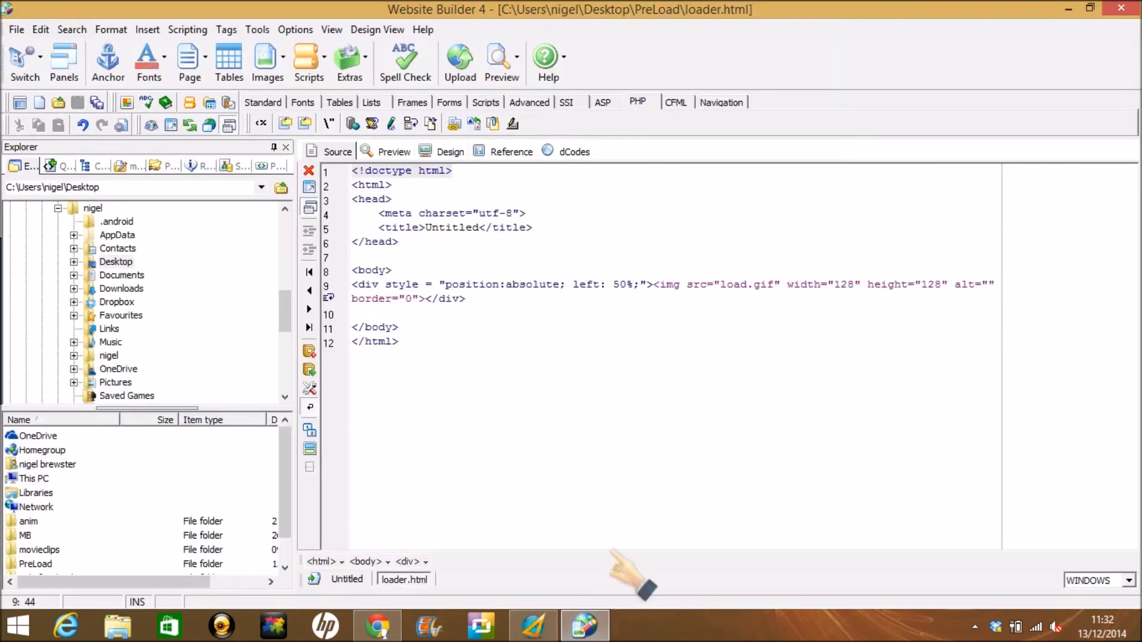
{"action": "mouse_move", "coordinate": [692, 419]}
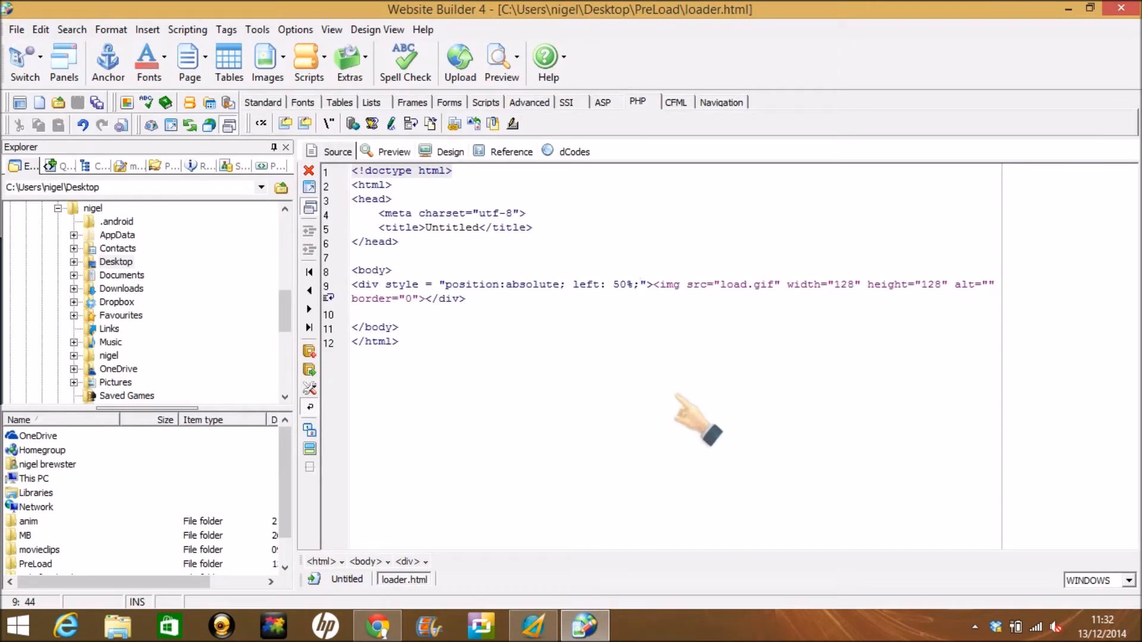
{"action": "left_click", "coordinate": [640, 285]}
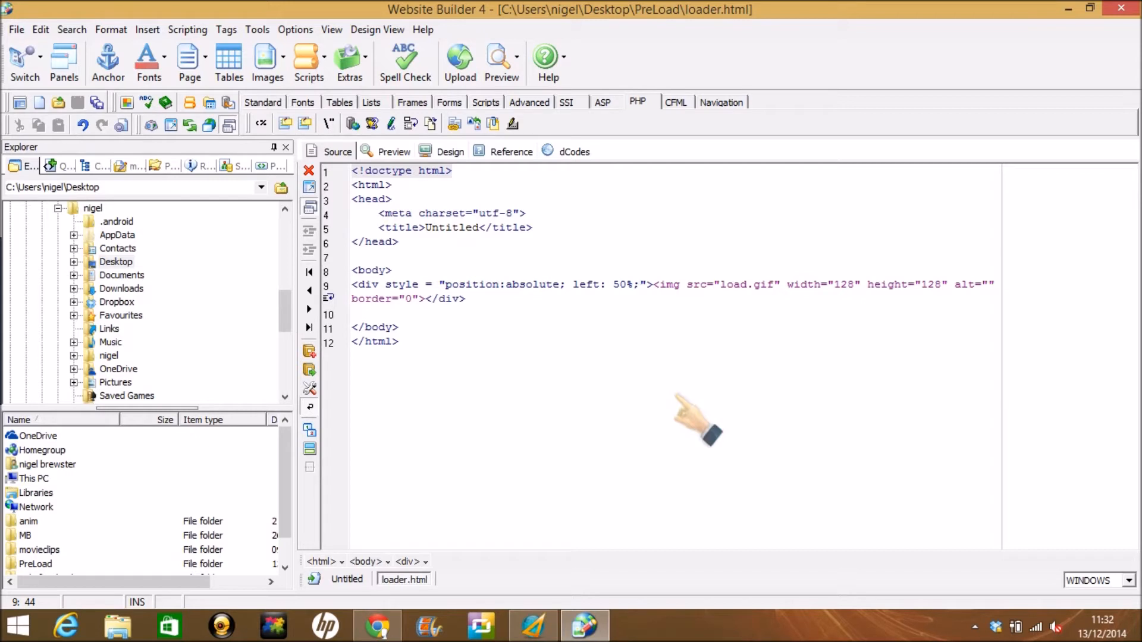
{"action": "left_click", "coordinate": [640, 284]}
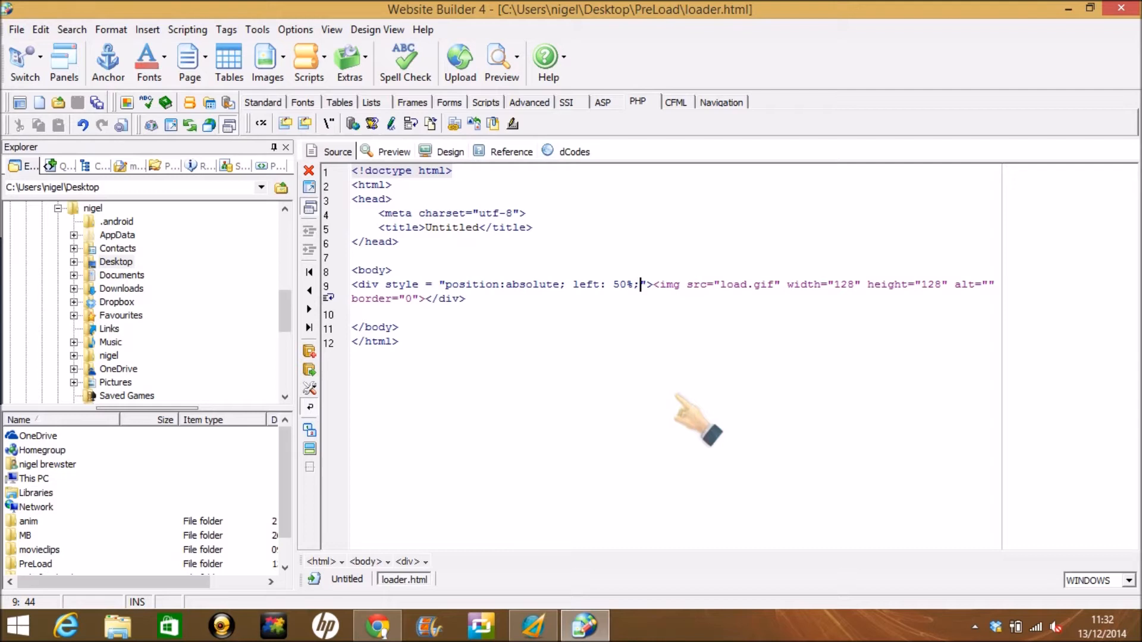
{"action": "mouse_move", "coordinate": [699, 419]}
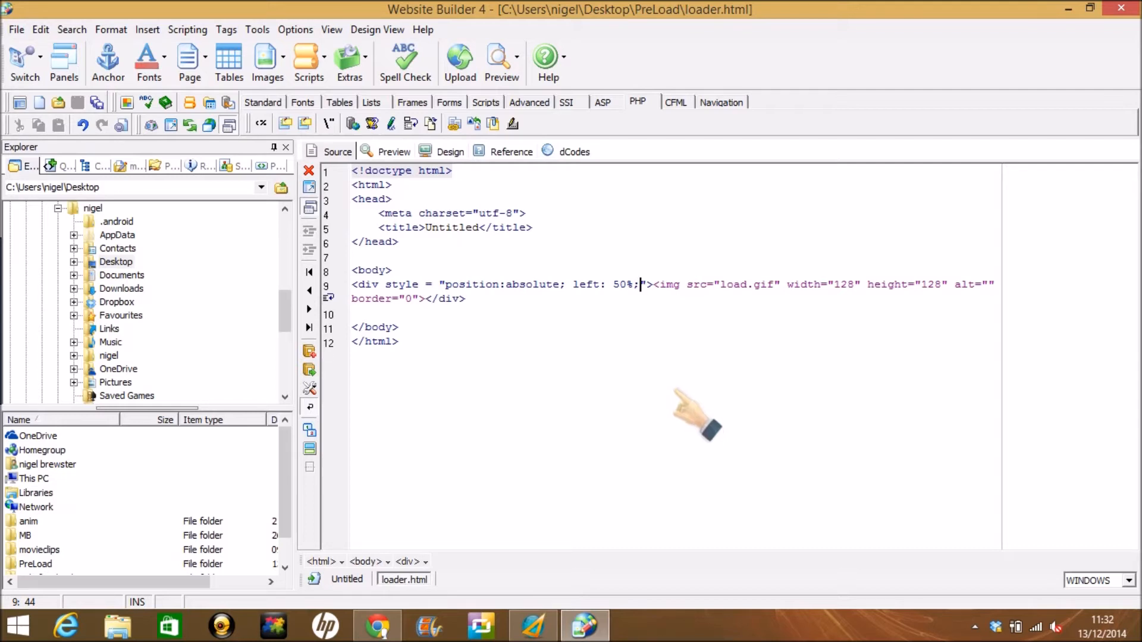
{"action": "mouse_move", "coordinate": [590, 305]}
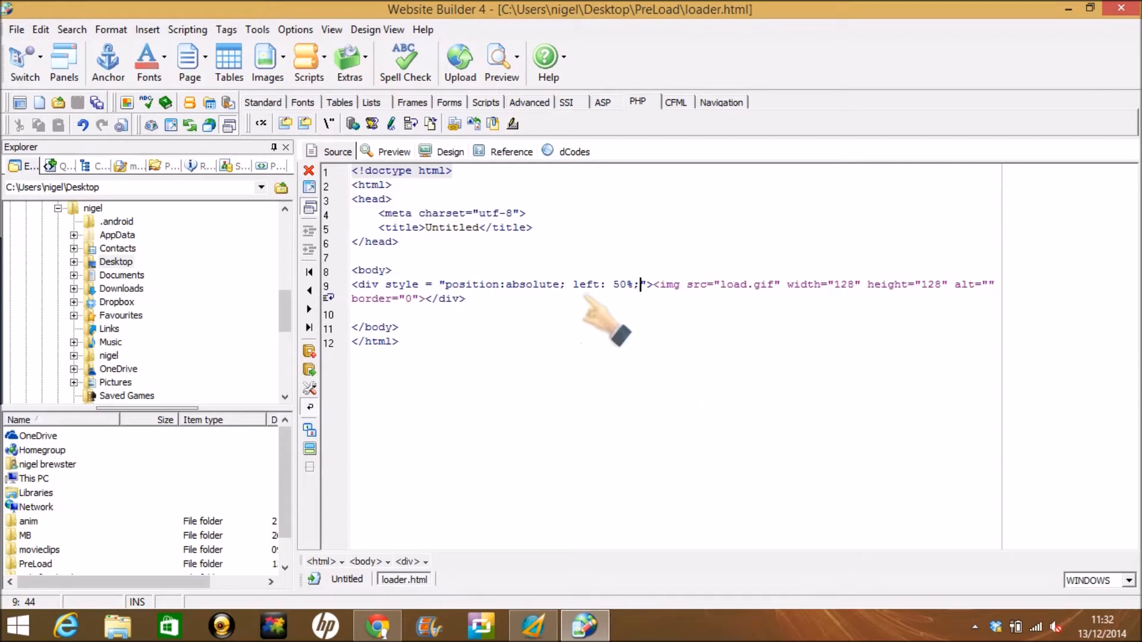
{"action": "mouse_move", "coordinate": [419, 298]}
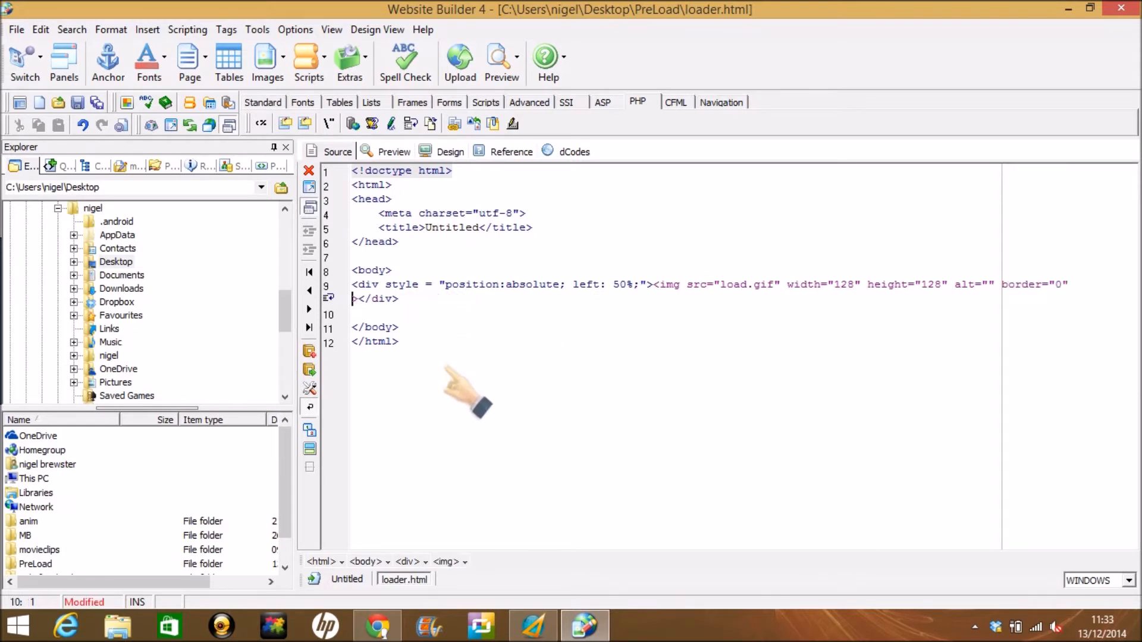
- Add id="loader" to the load.gif img tag after border="0"
{"action": "type", "text": "id ="}
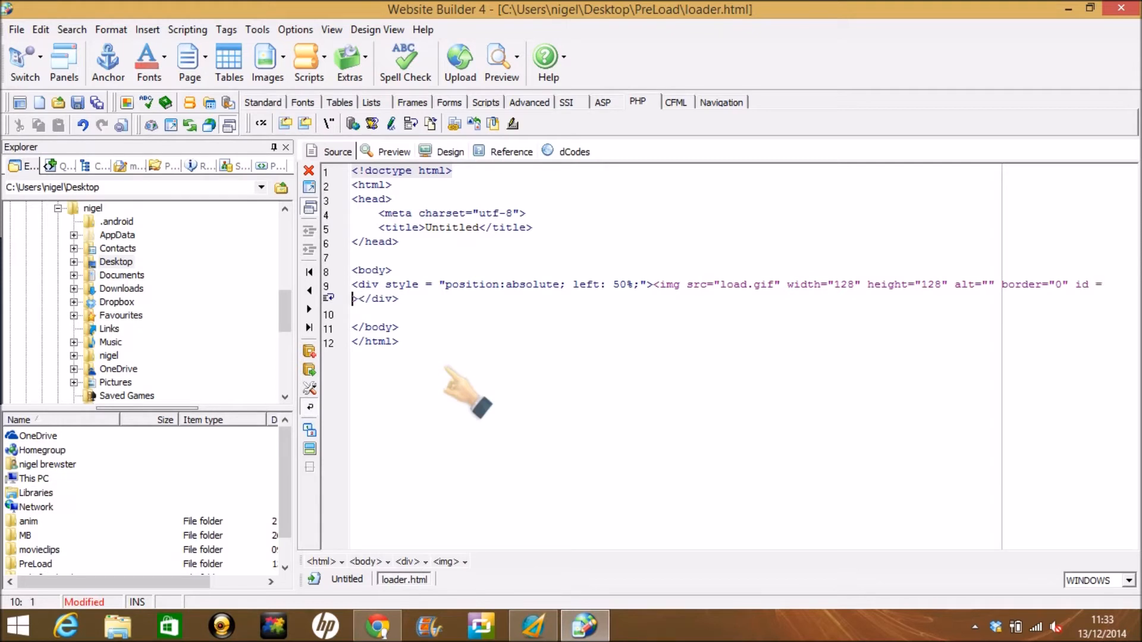
{"action": "type", "text": "\"\""}
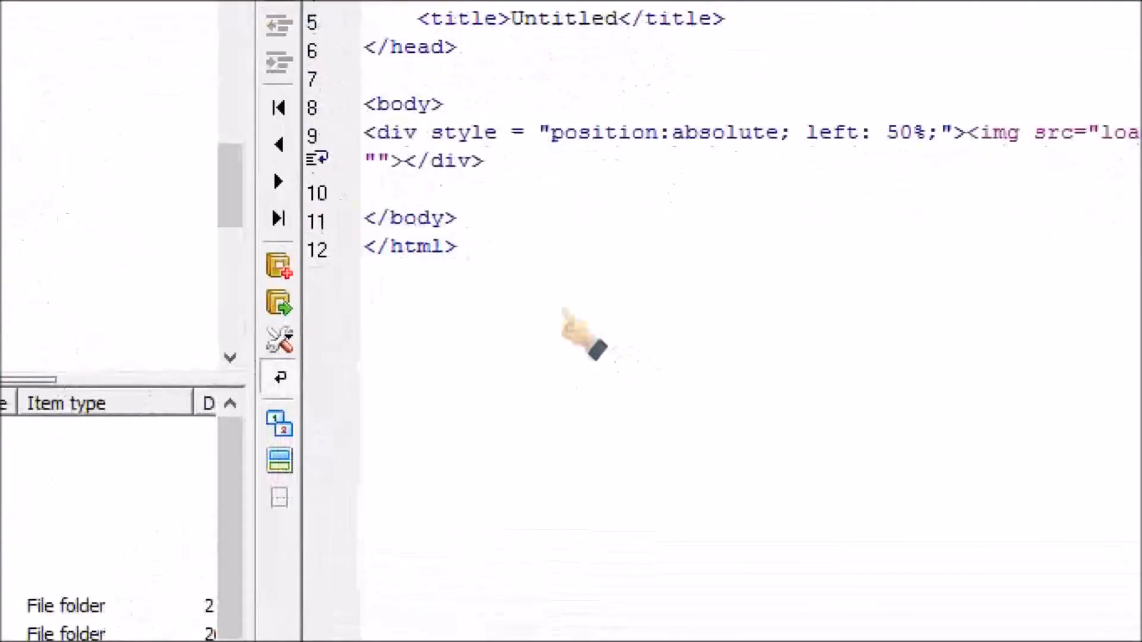
{"action": "type", "text": "loader"}
{"action": "type", "text": " onload "}
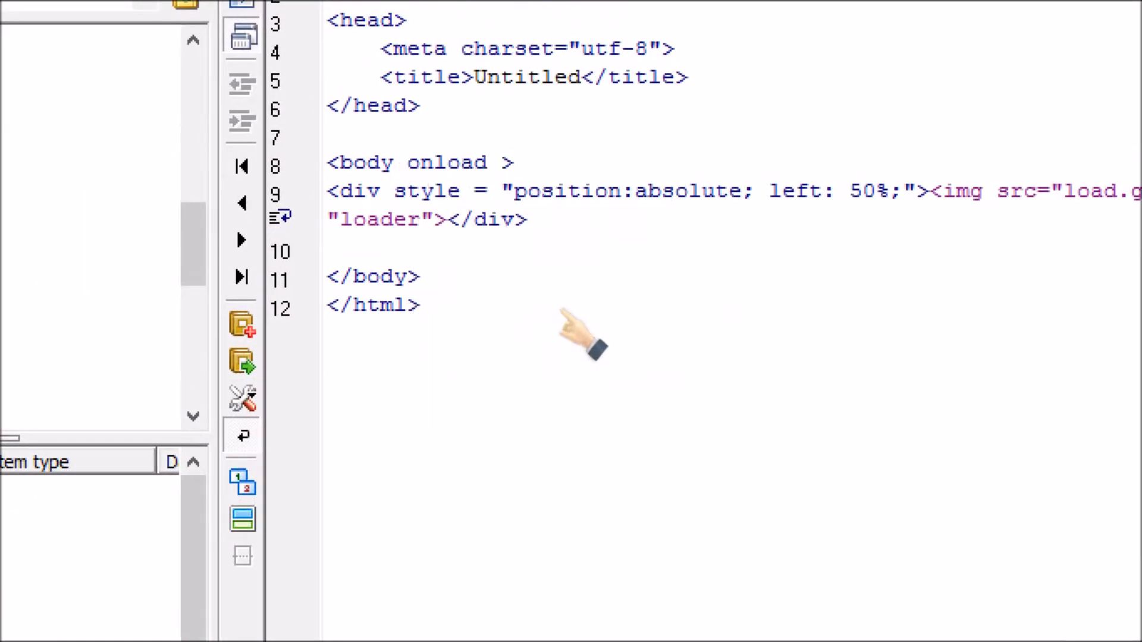
- Set the body tag's onload attribute to "loading()"
{"action": "type", "text": "="}
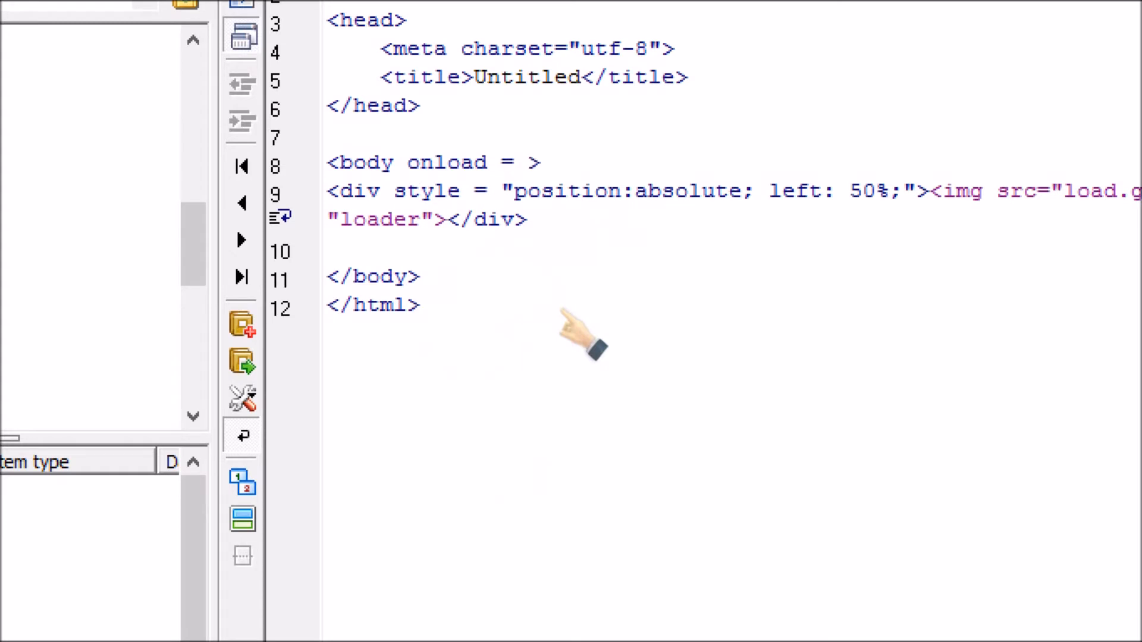
{"action": "type", "text": "\"\""}
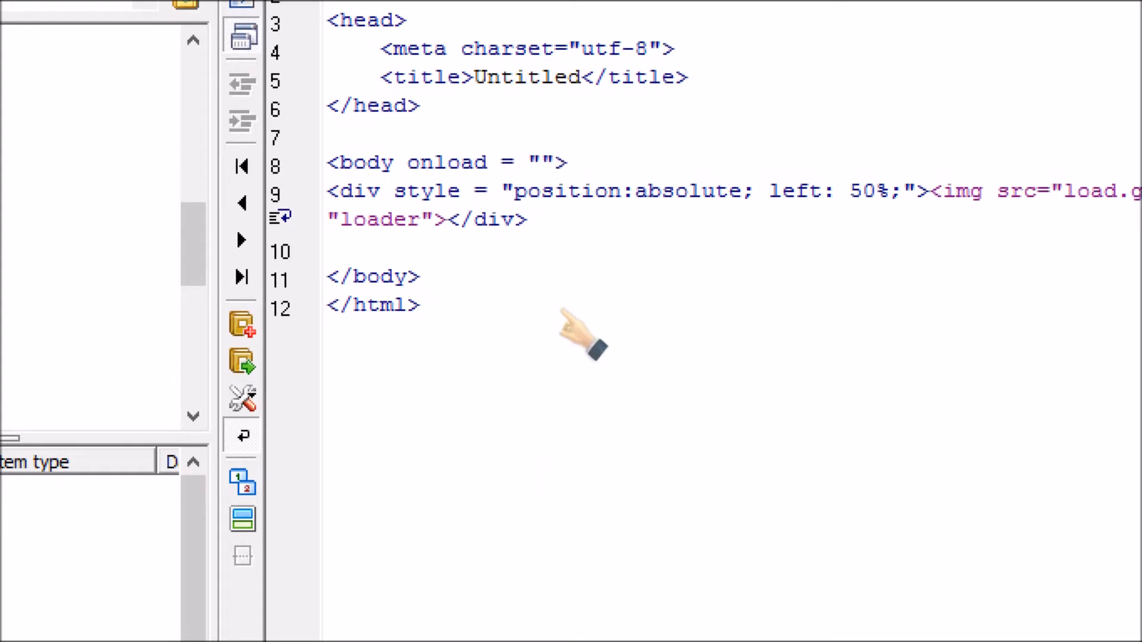
{"action": "type", "text": "loading"}
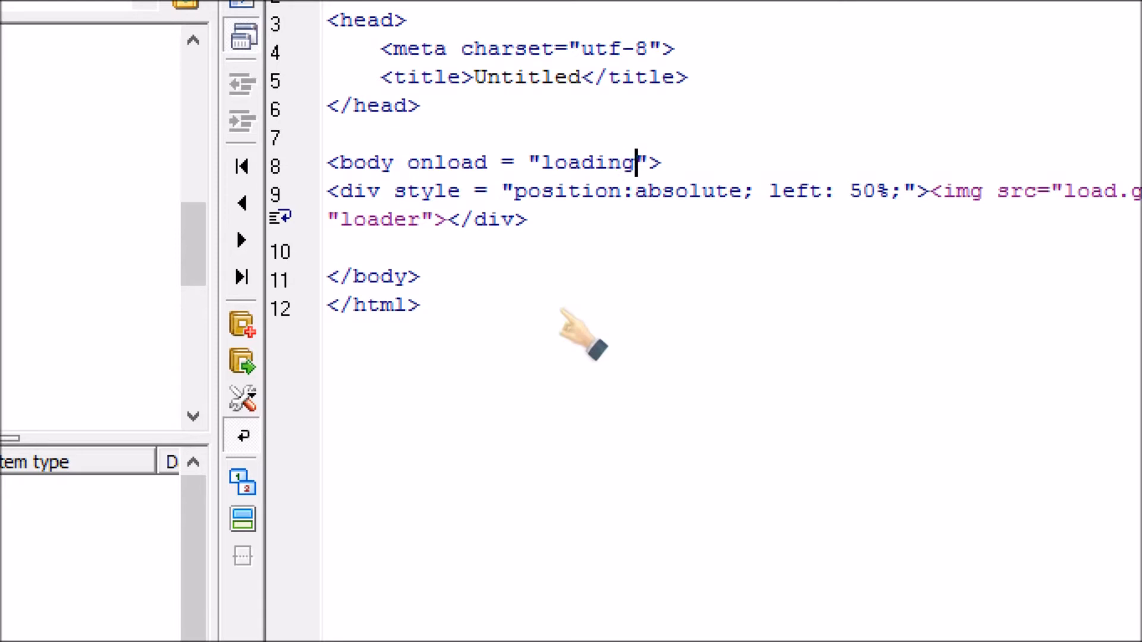
{"action": "type", "text": "()"}
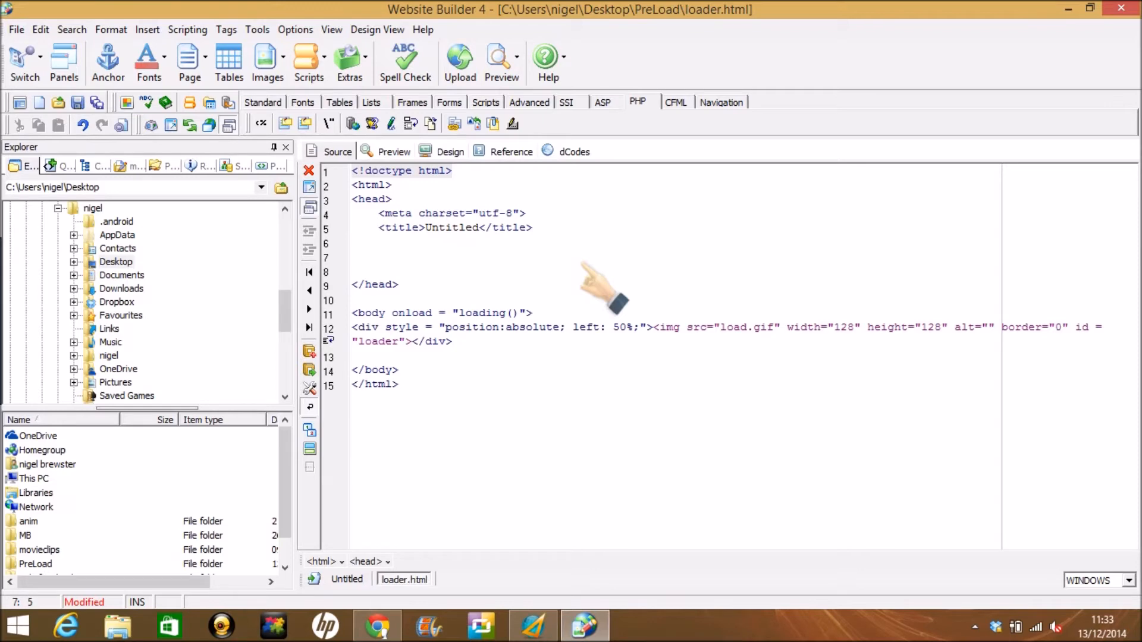
- Add a <script></script> block in the head with blank lines for code between the tags
{"action": "type", "text": "<"}
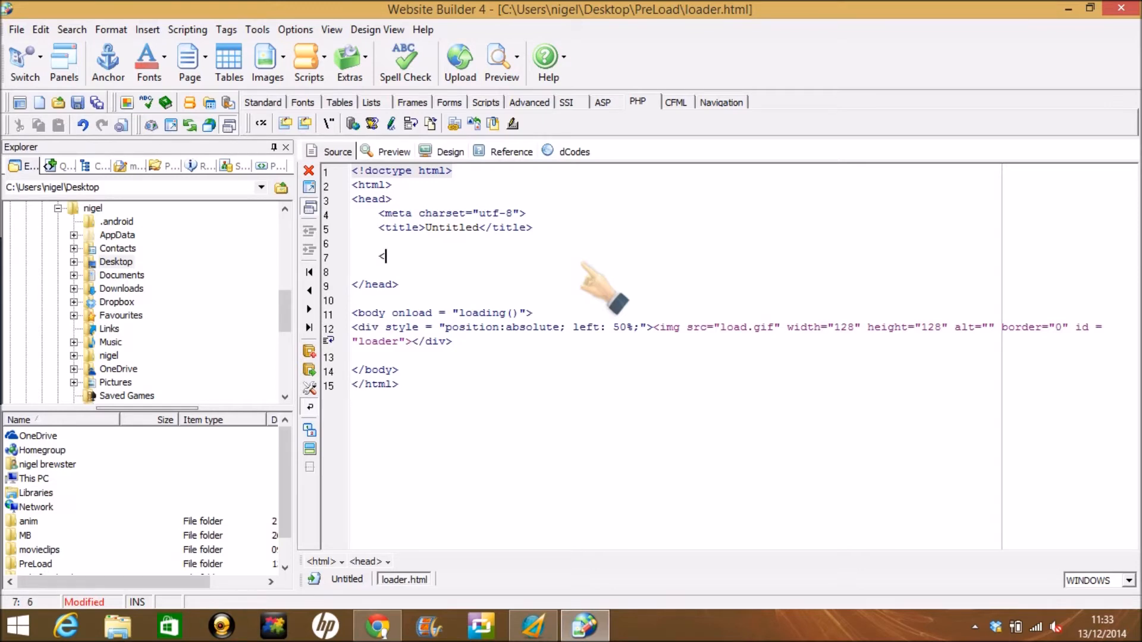
{"action": "type", "text": "<"}
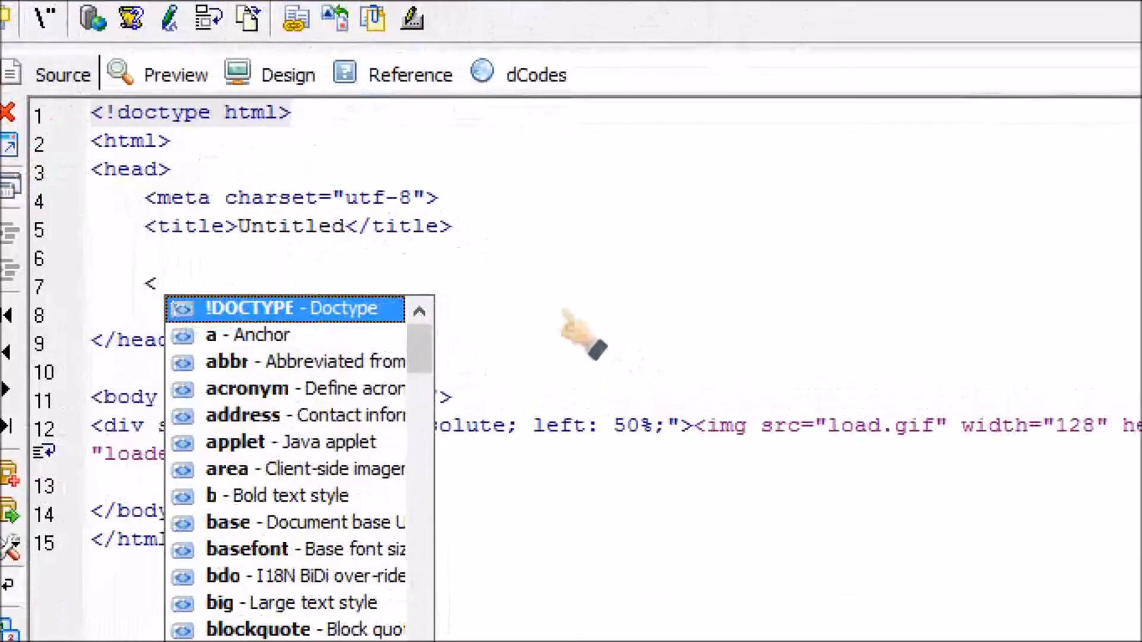
{"action": "type", "text": "script>"}
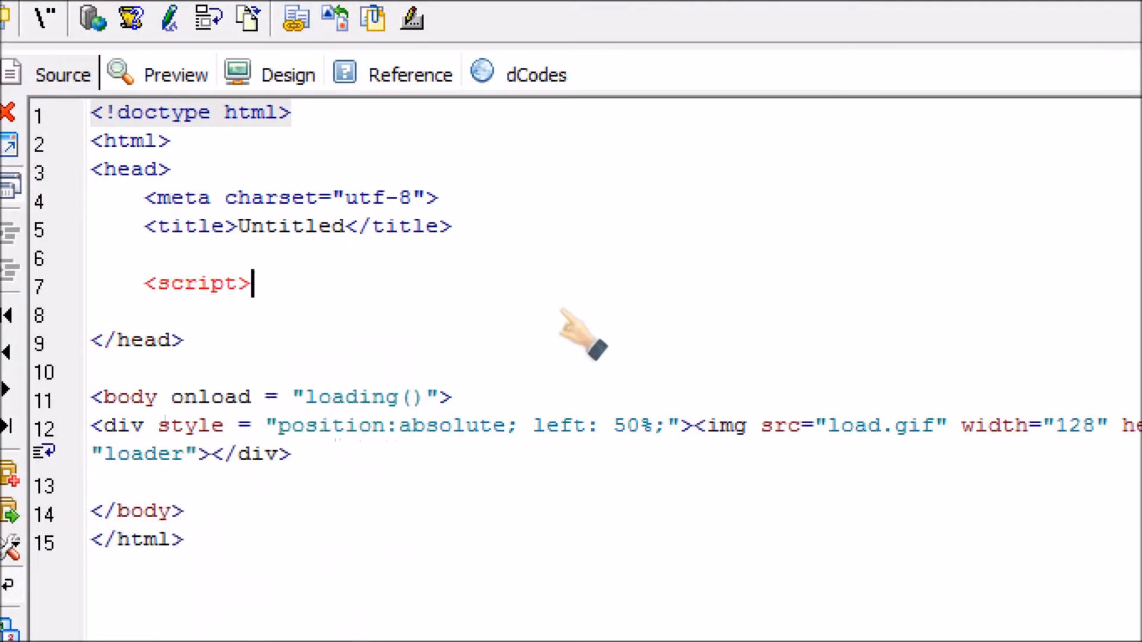
{"action": "type", "text": "</"}
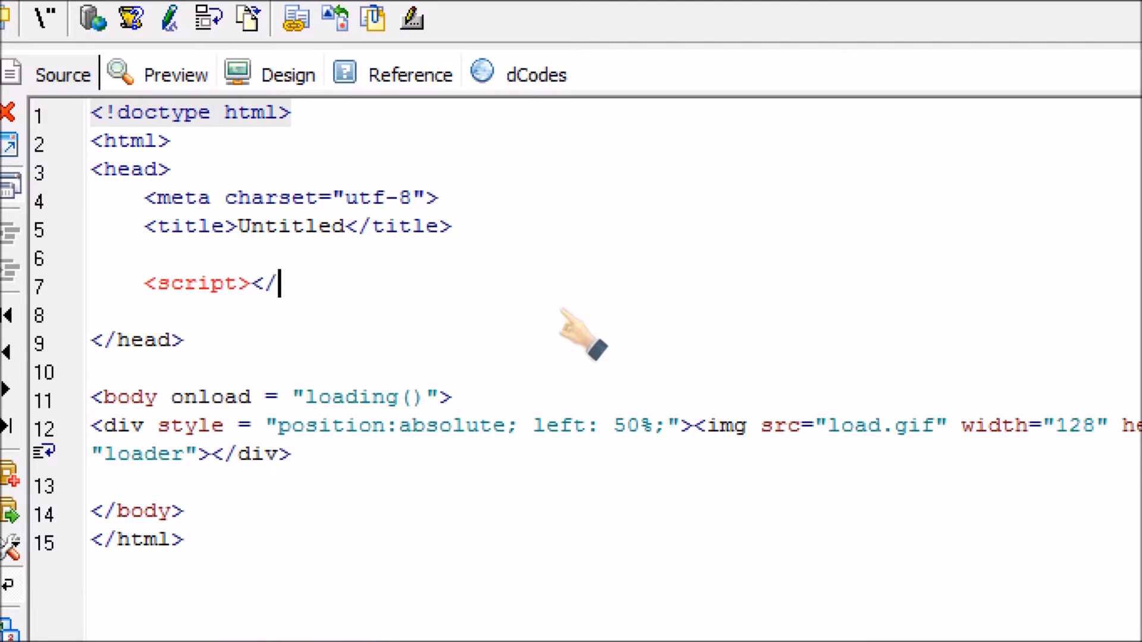
{"action": "type", "text": "script>"}
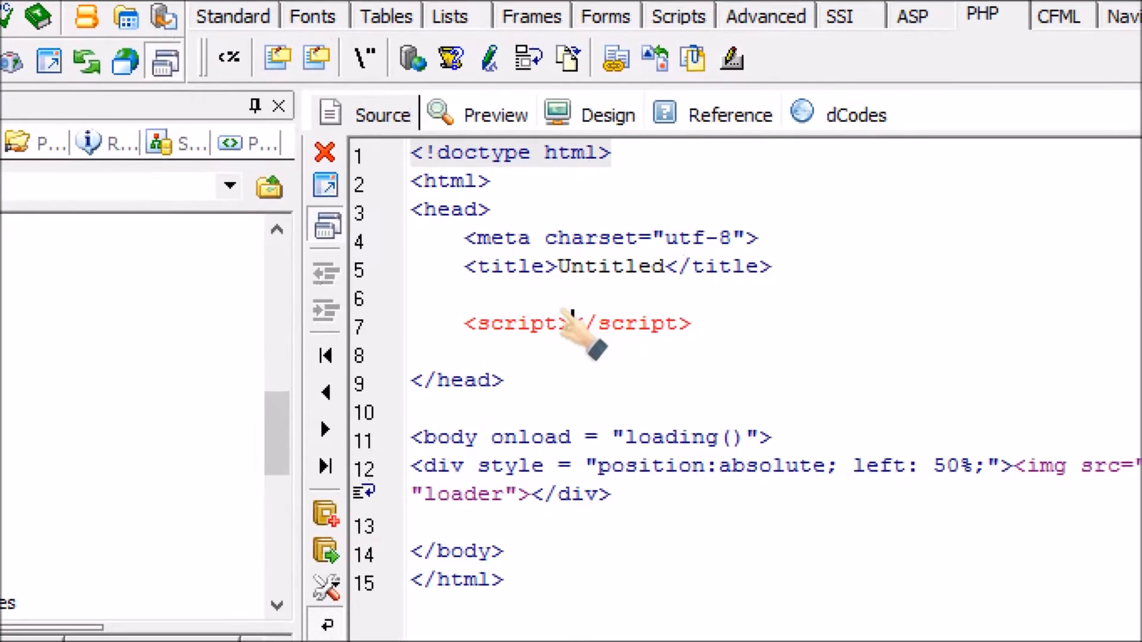
{"action": "key", "text": "Return"}
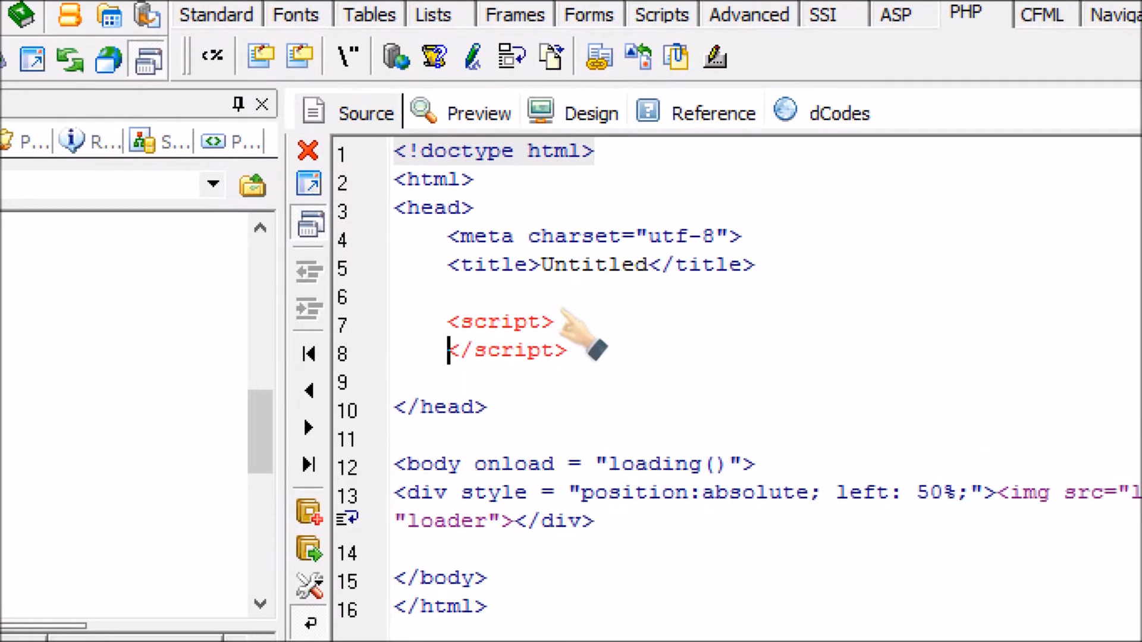
{"action": "key", "text": "Return"}
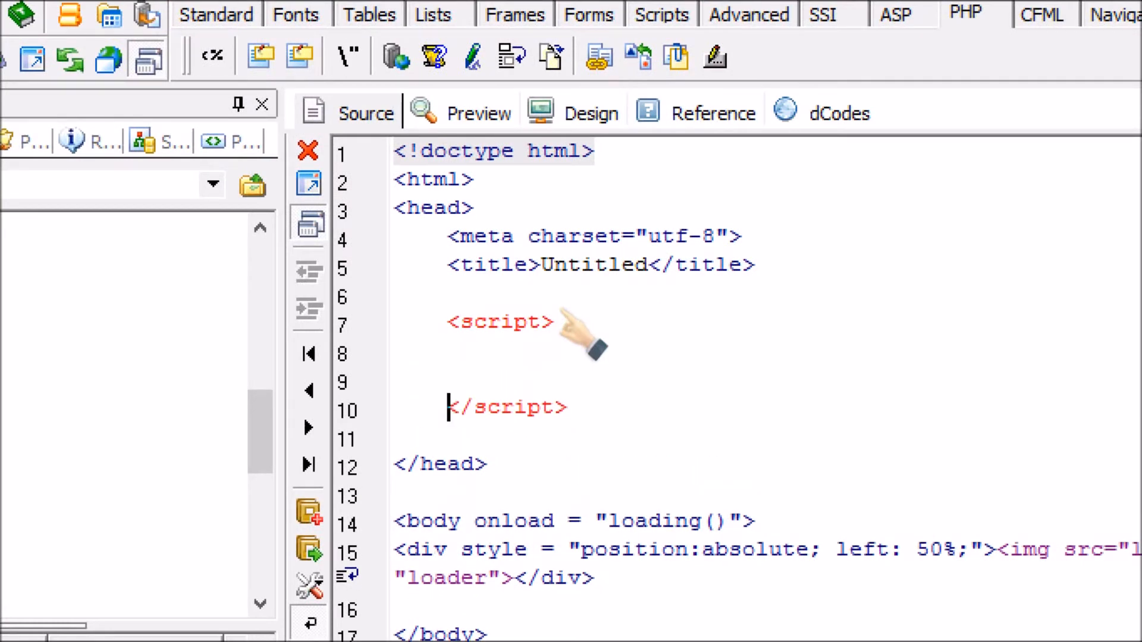
{"action": "key", "text": "Return"}
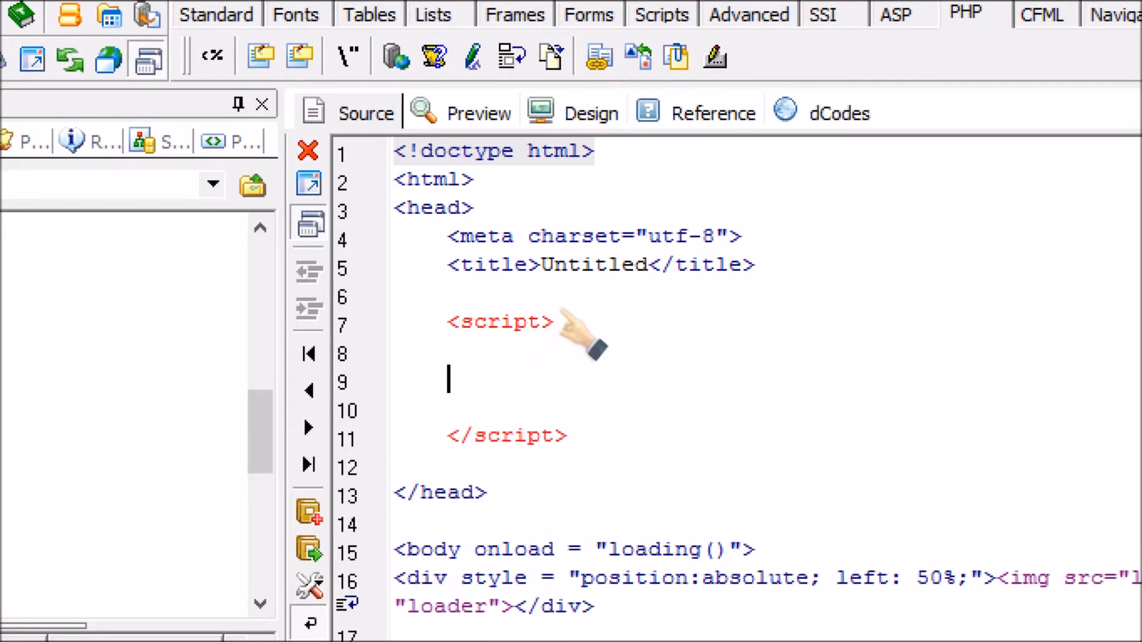
{"action": "type", "text": "fu"}
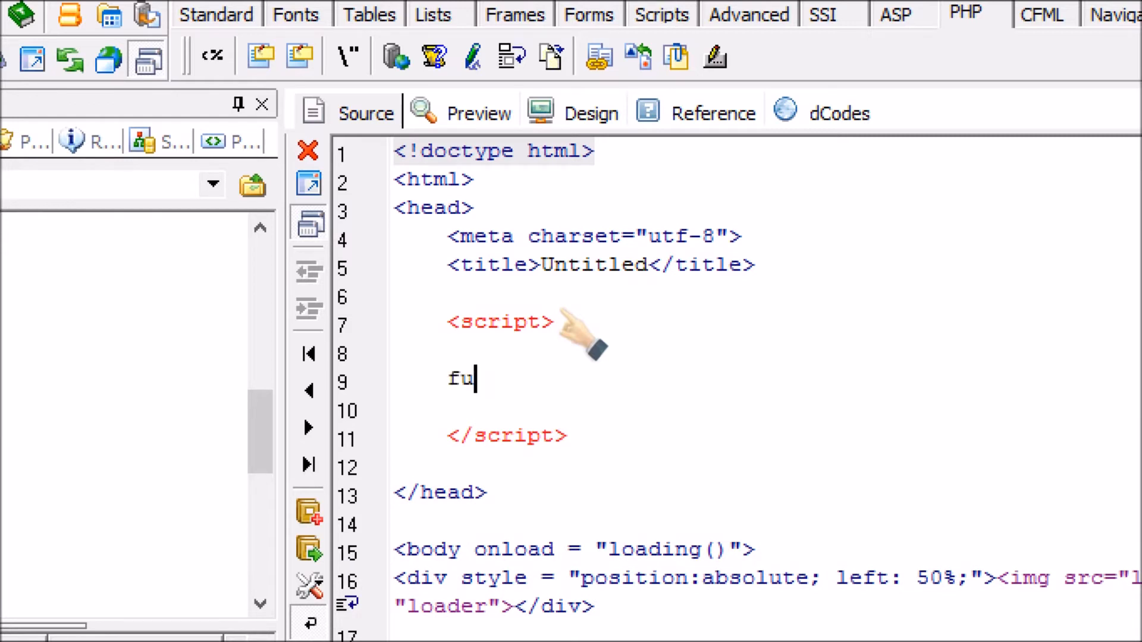
- Define an empty function loading() { } inside the script block
{"action": "type", "text": "nction lo"}
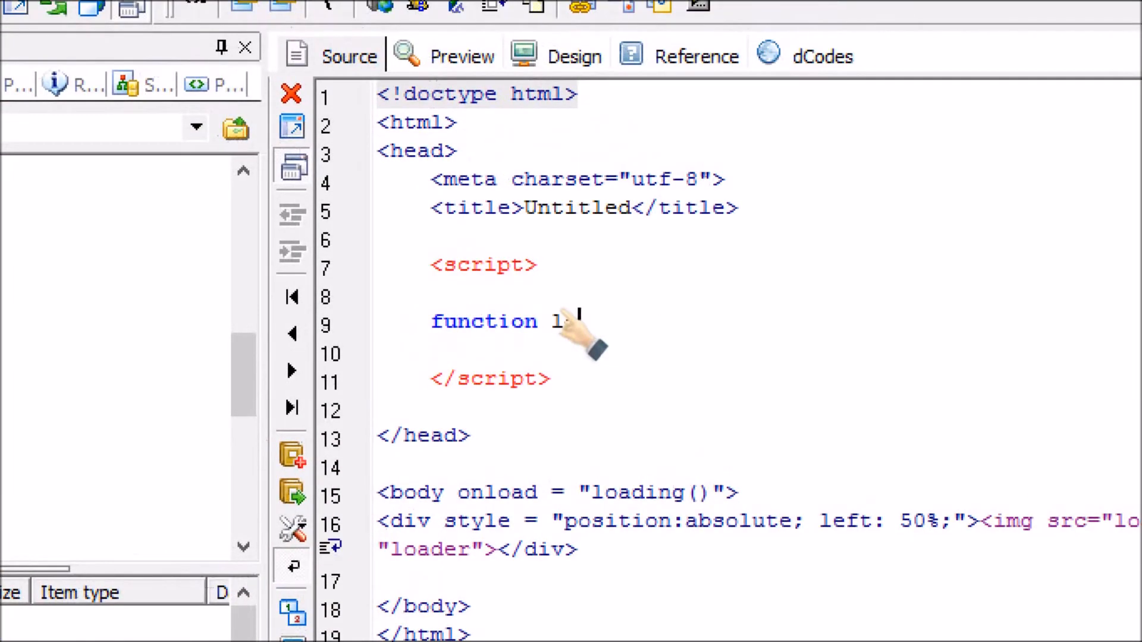
{"action": "type", "text": "ading"}
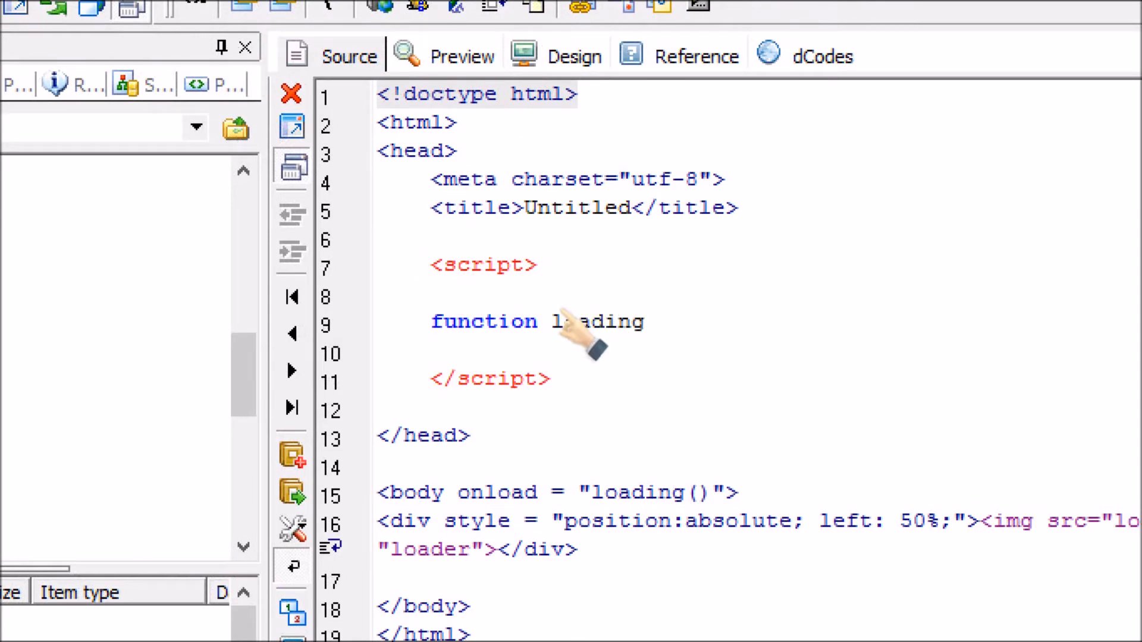
{"action": "type", "text": "()"}
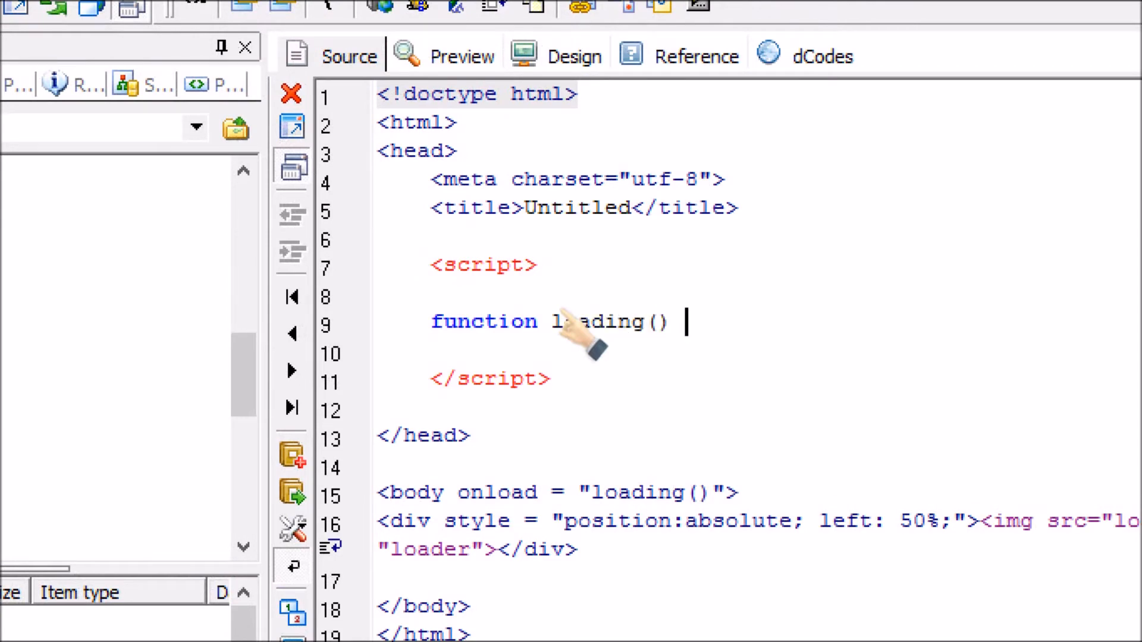
{"action": "type", "text": "{"}
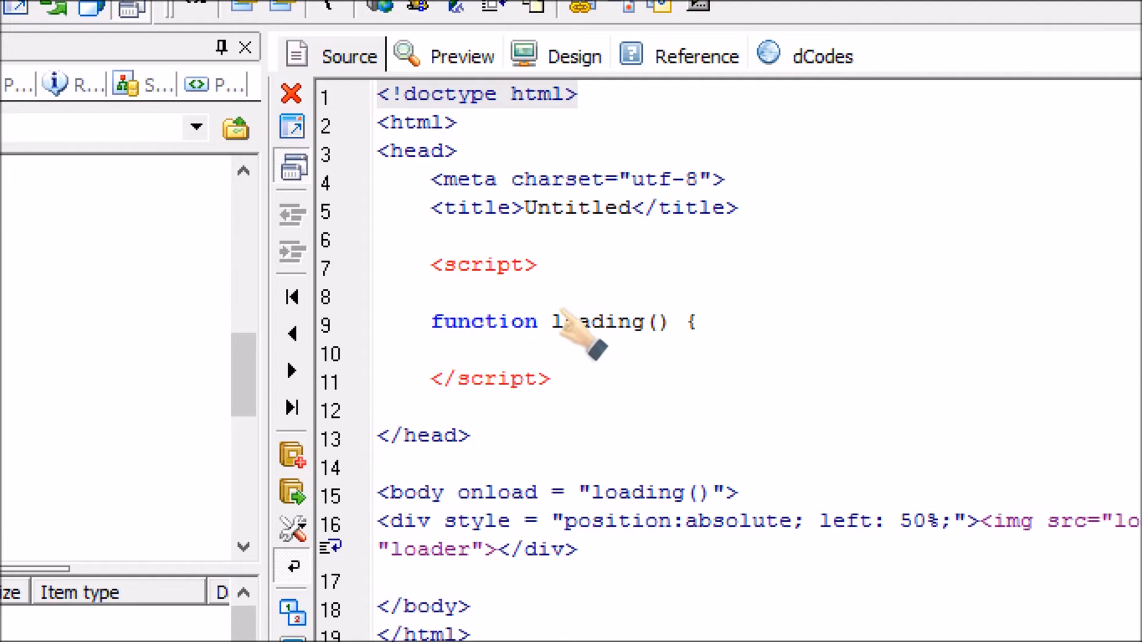
{"action": "type", "text": "}"}
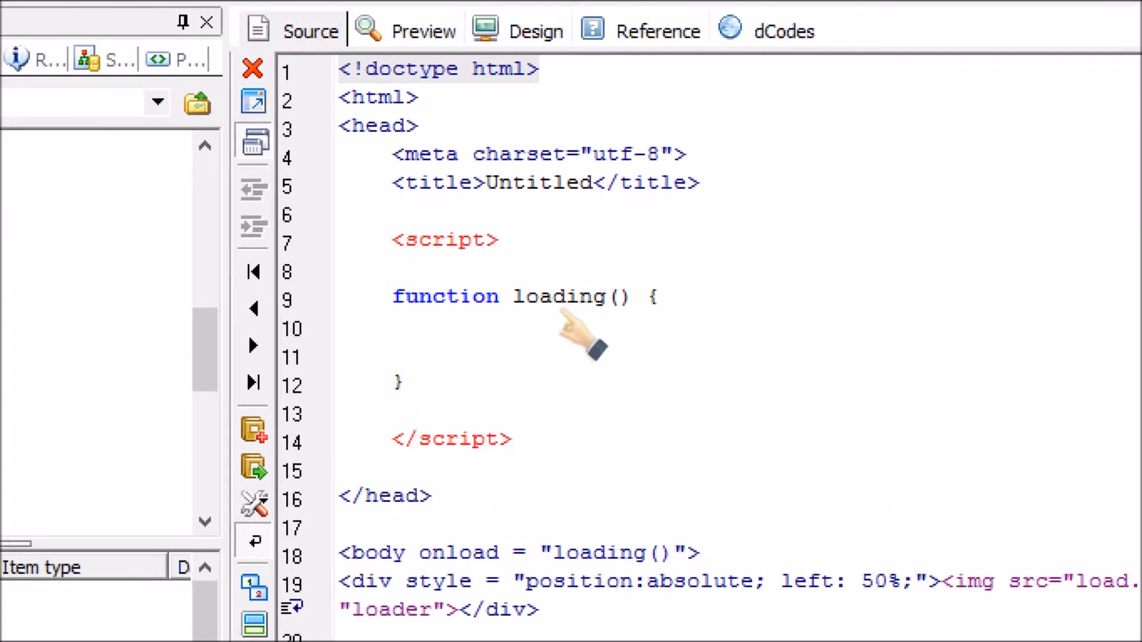
{"action": "left_click", "coordinate": [394, 328]}
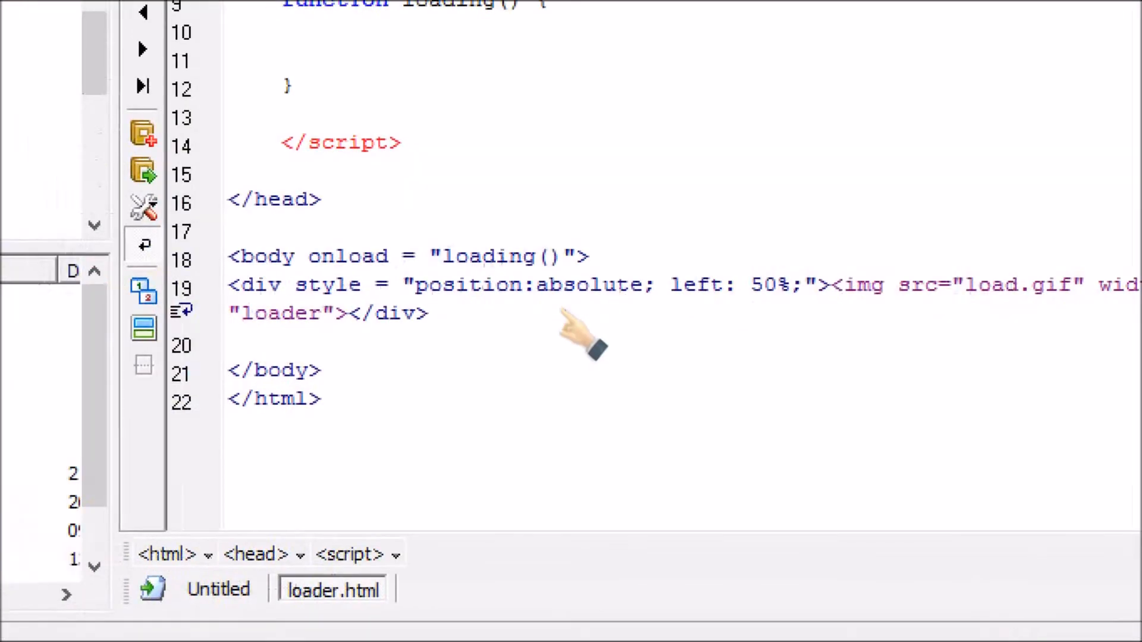
{"action": "scroll", "scroll_direction": "up", "scroll_amount": 3}
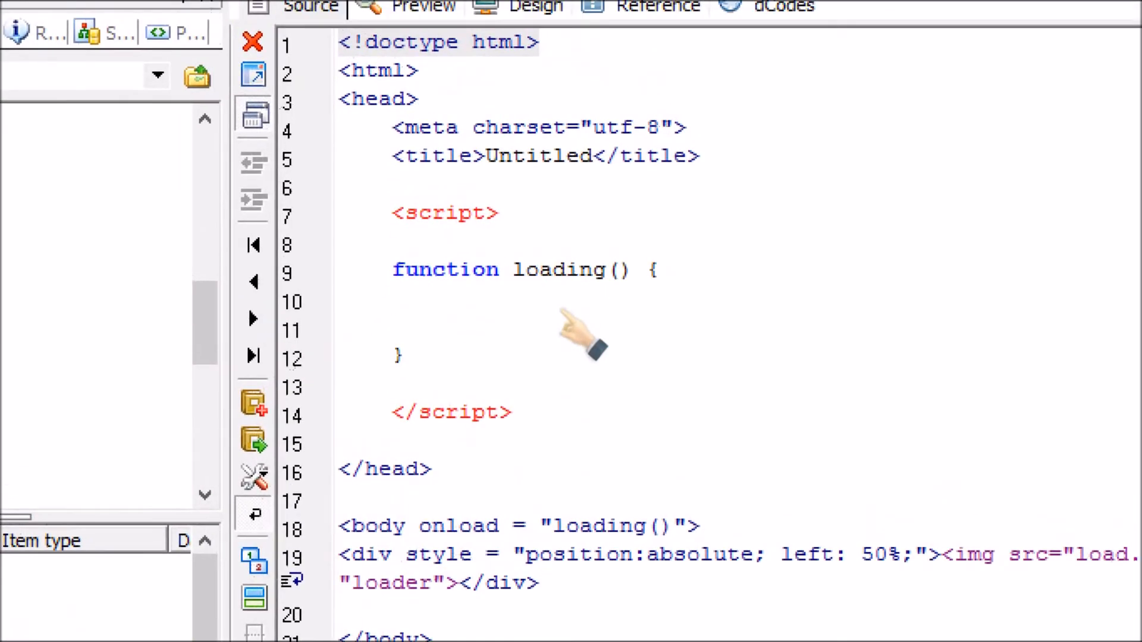
- Write document.getElementById('loader').style.display = "none"; in the loading() body
{"action": "type", "text": "document.get"}
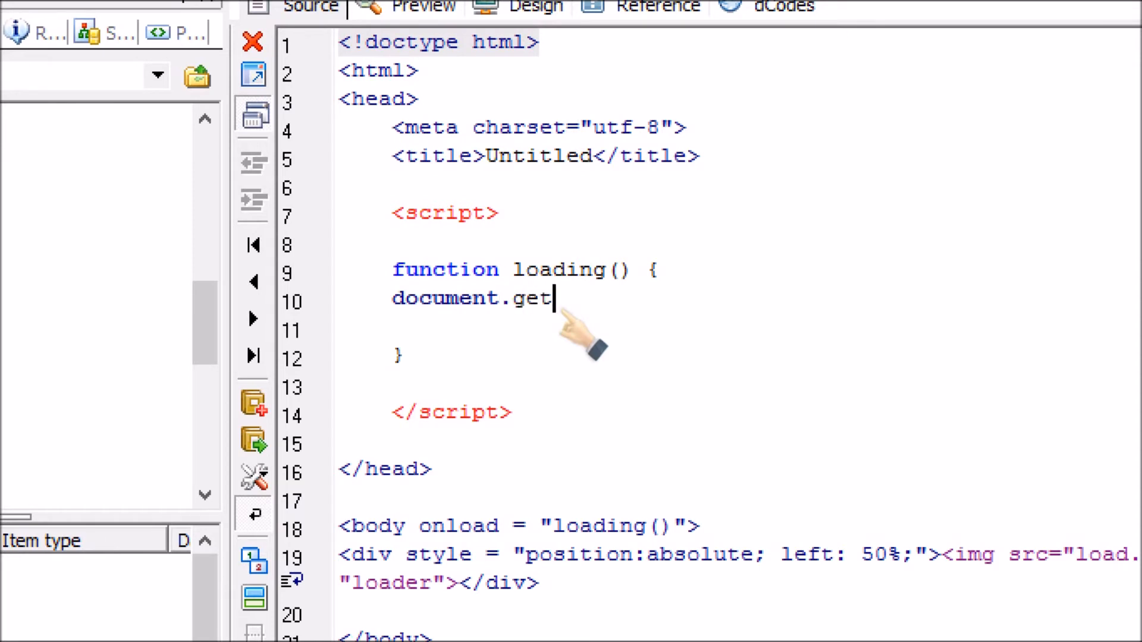
{"action": "type", "text": "Element"}
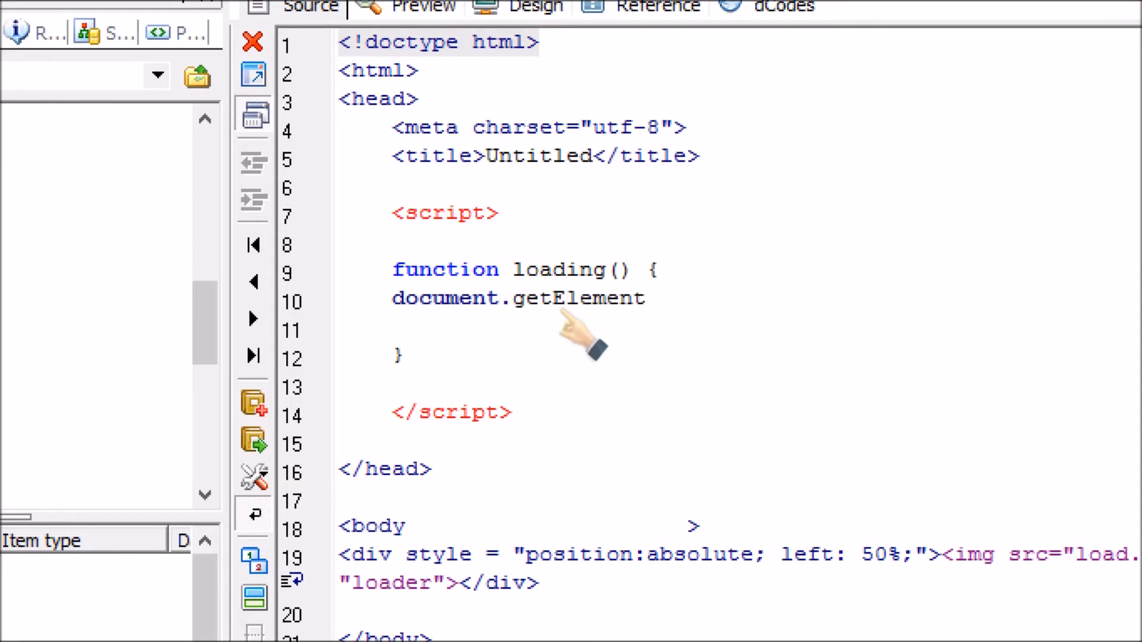
{"action": "type", "text": "ByI"}
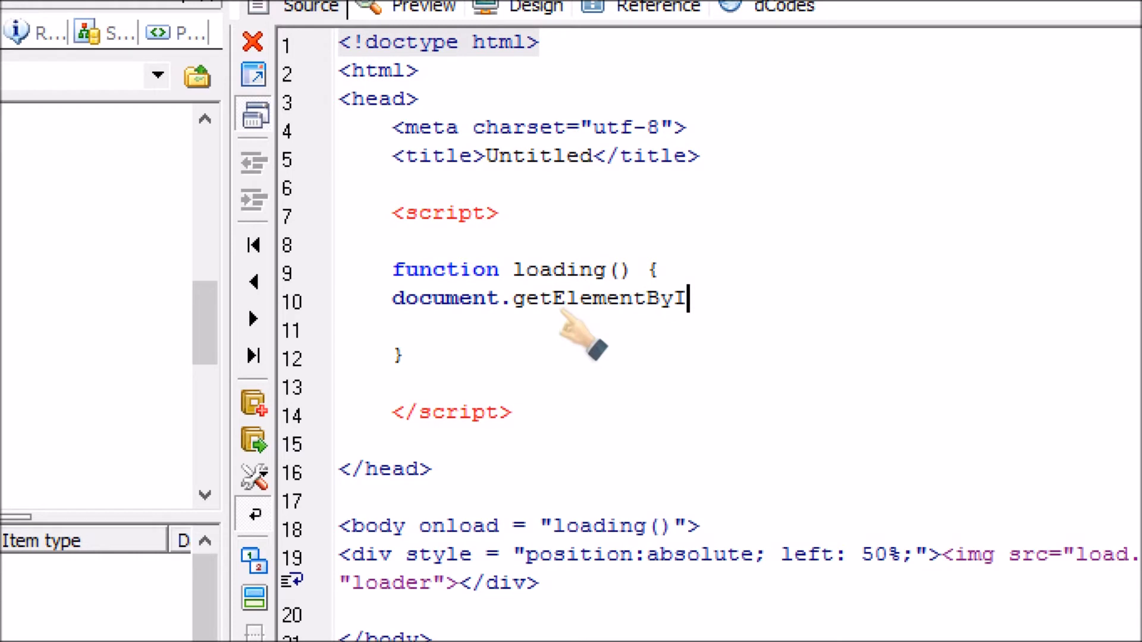
{"action": "type", "text": "d("}
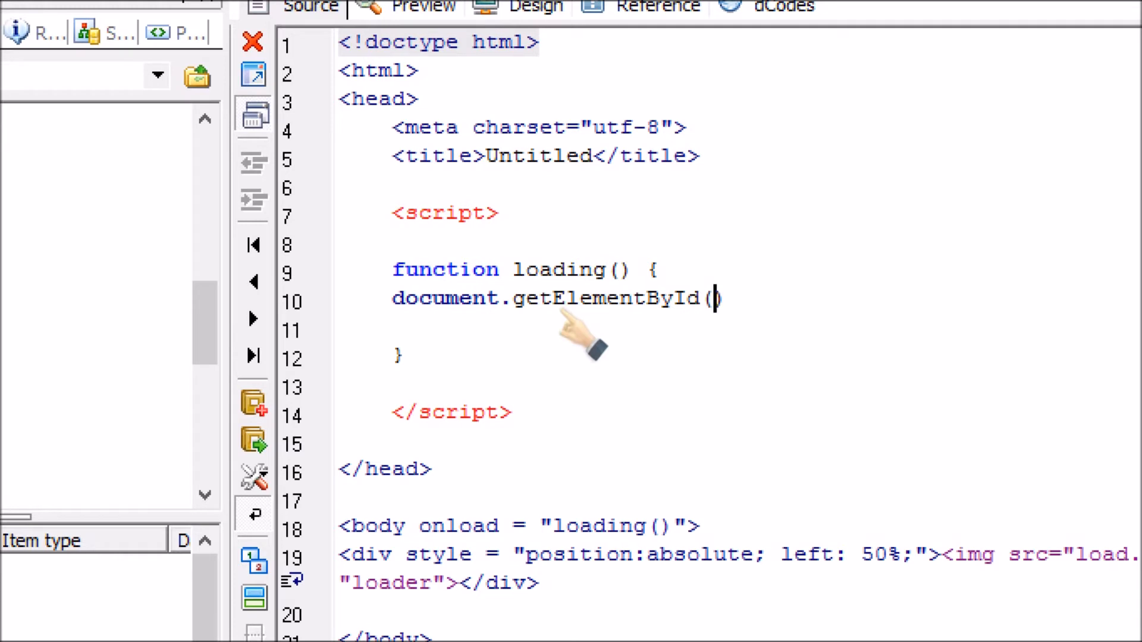
{"action": "type", "text": "'"}
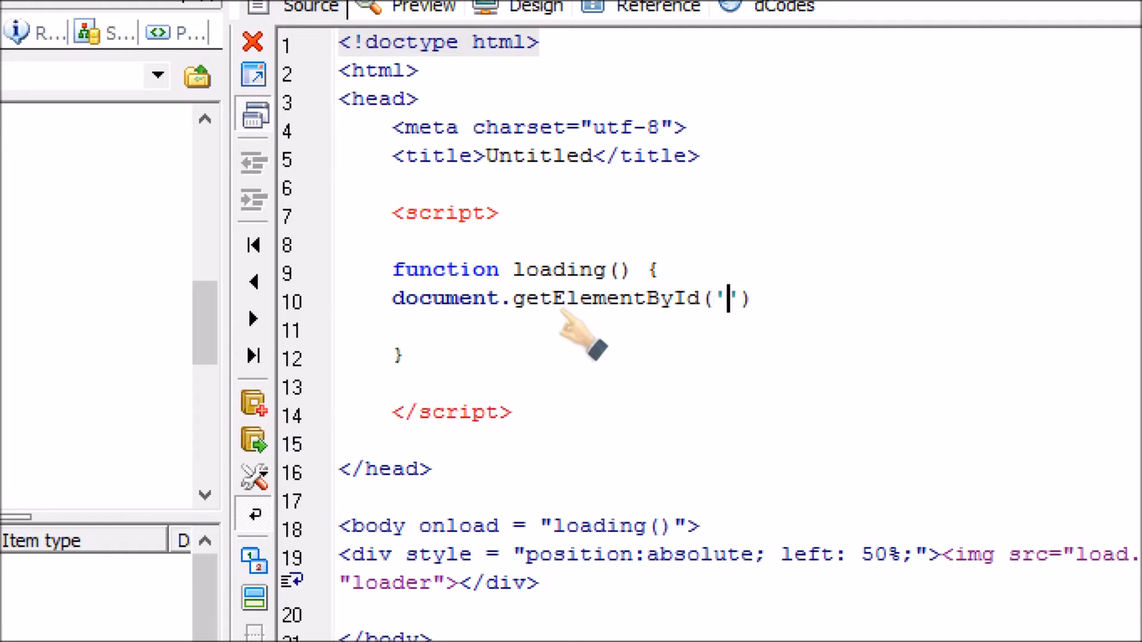
{"action": "type", "text": "lo"}
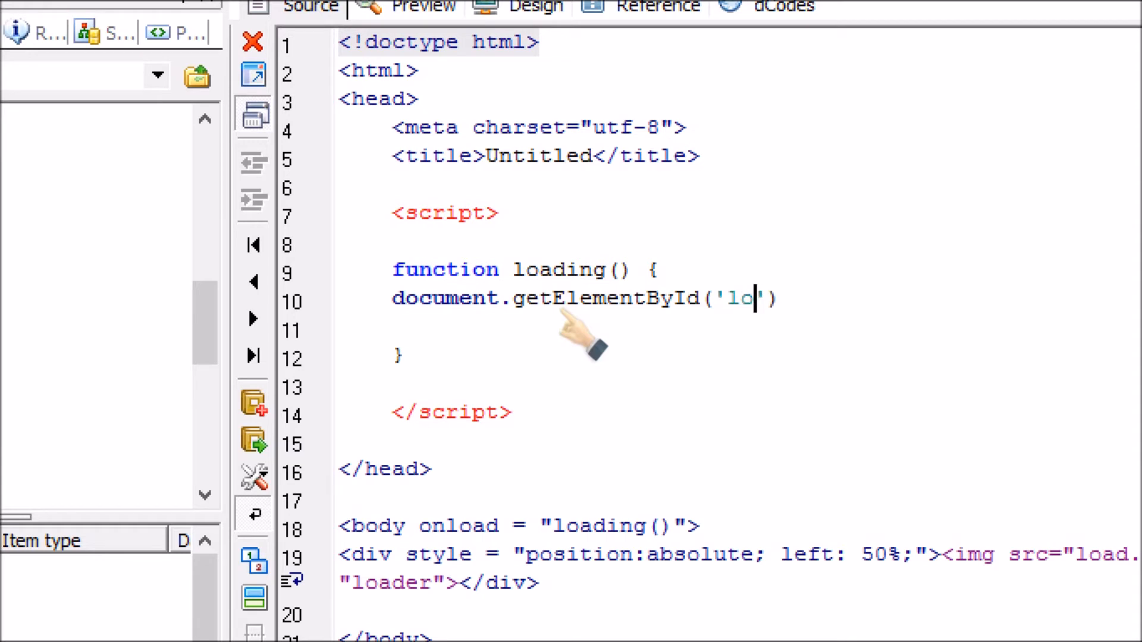
{"action": "type", "text": "ader"}
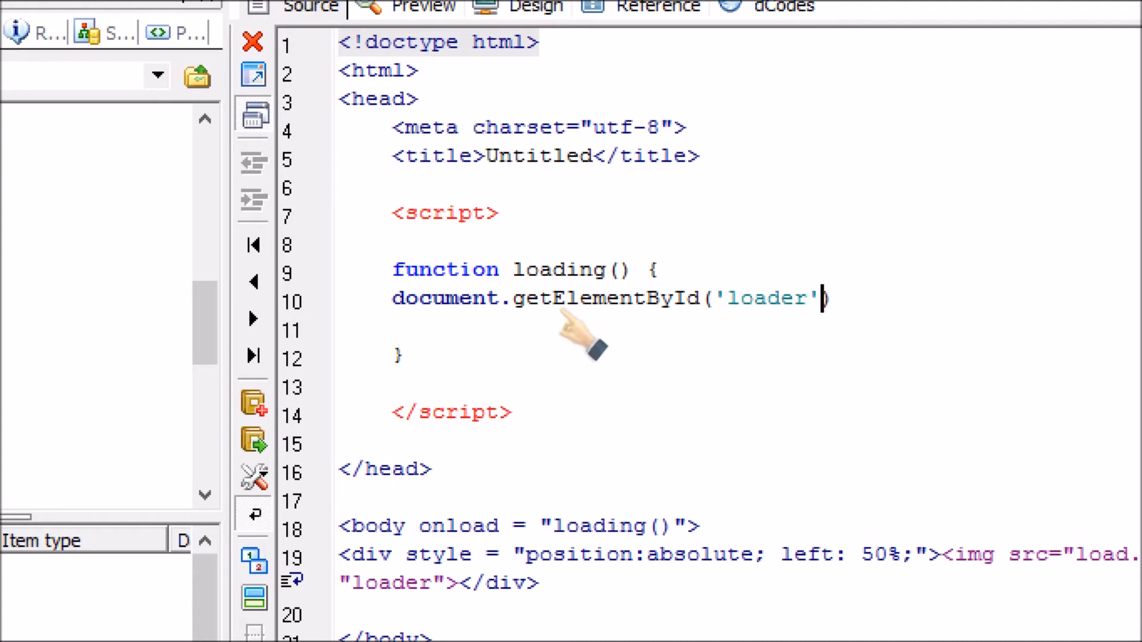
{"action": "type", "text": "."}
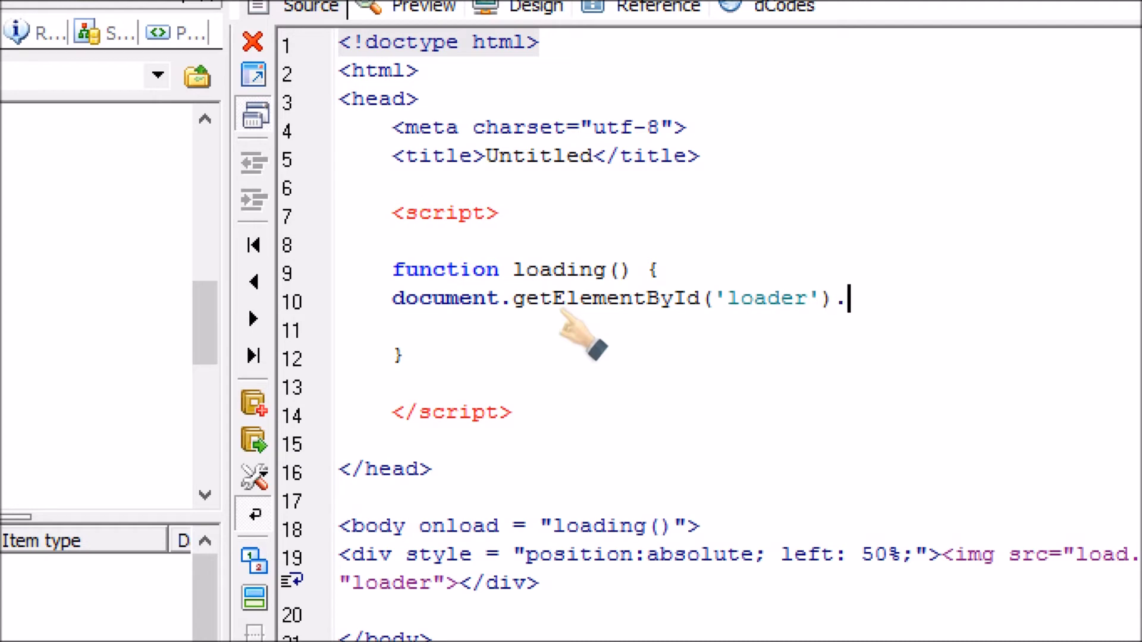
{"action": "type", "text": "style."}
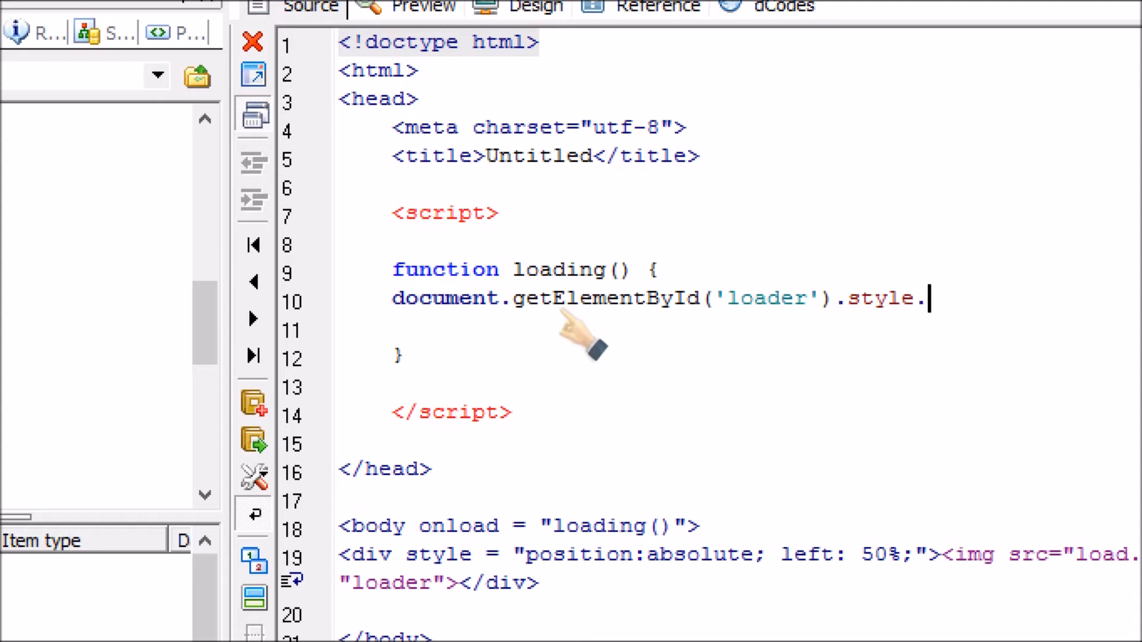
{"action": "type", "text": "display"}
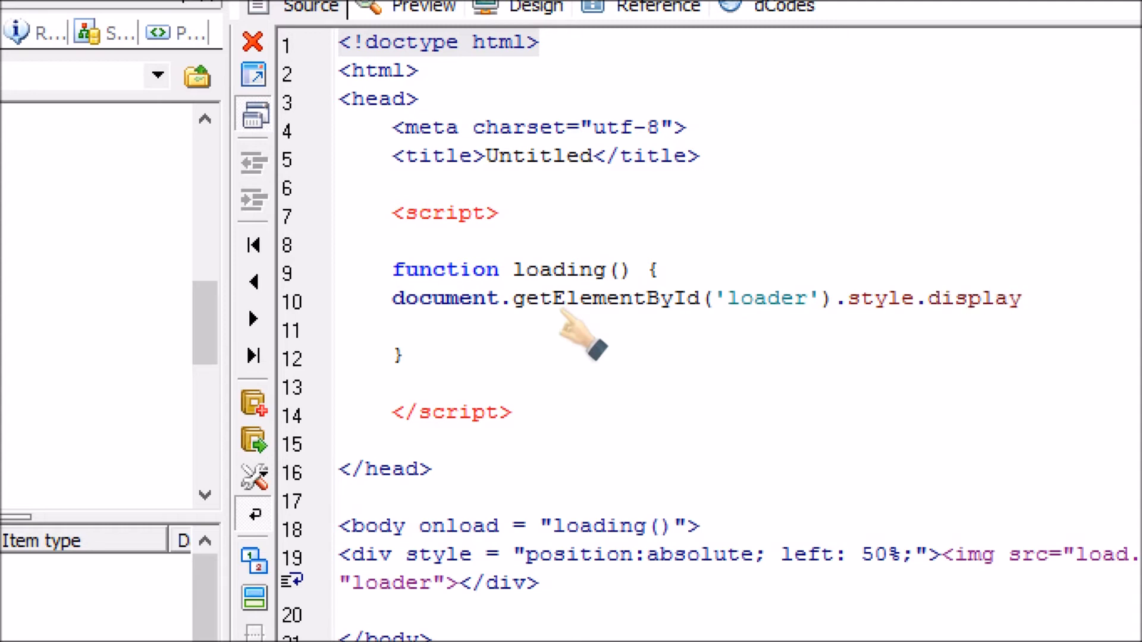
{"action": "type", "text": "="}
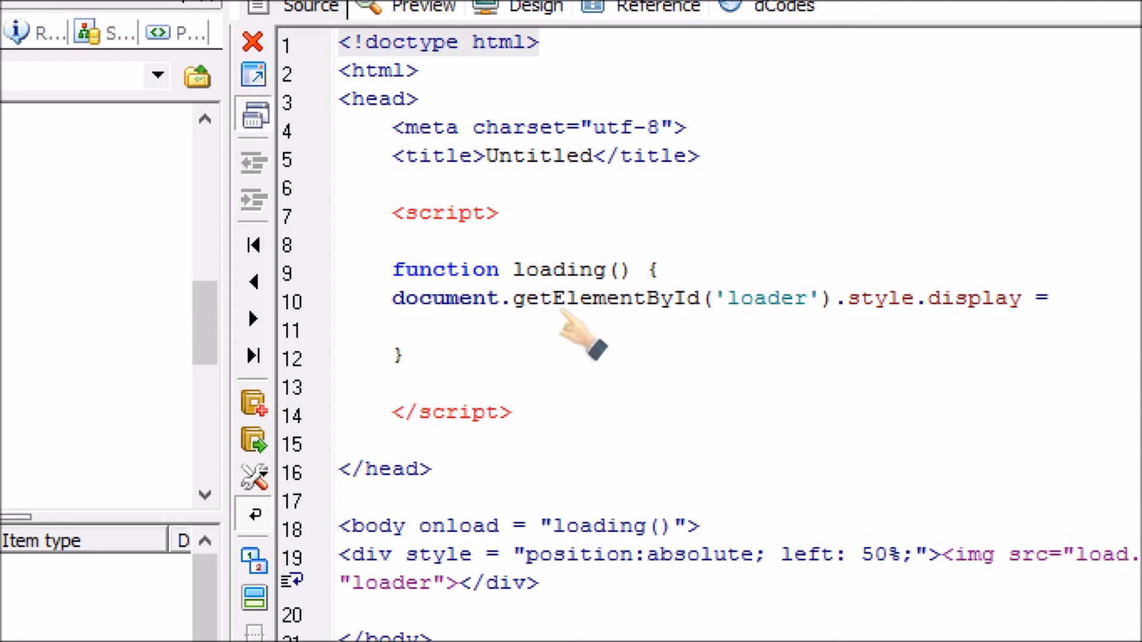
{"action": "type", "text": "\"\""}
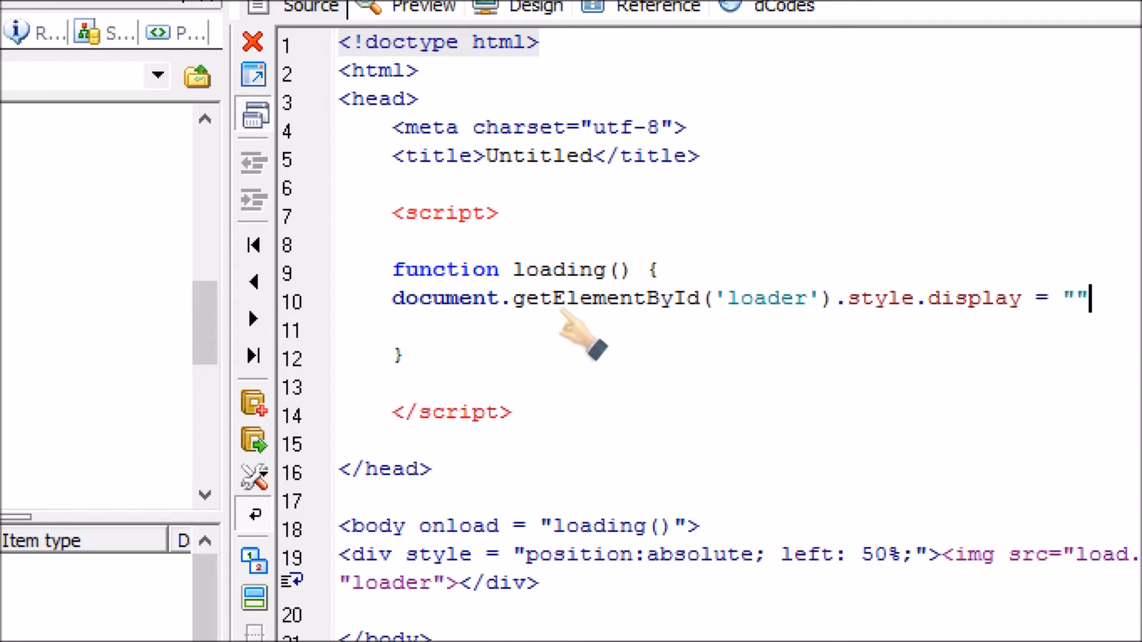
{"action": "type", "text": ";"}
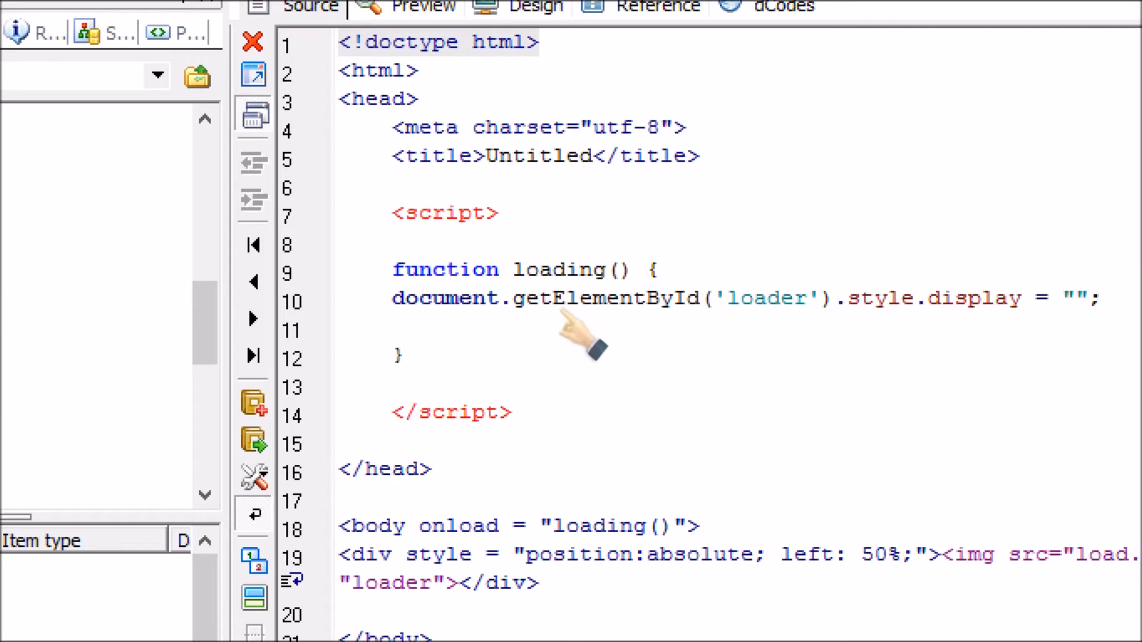
{"action": "type", "text": "none"}
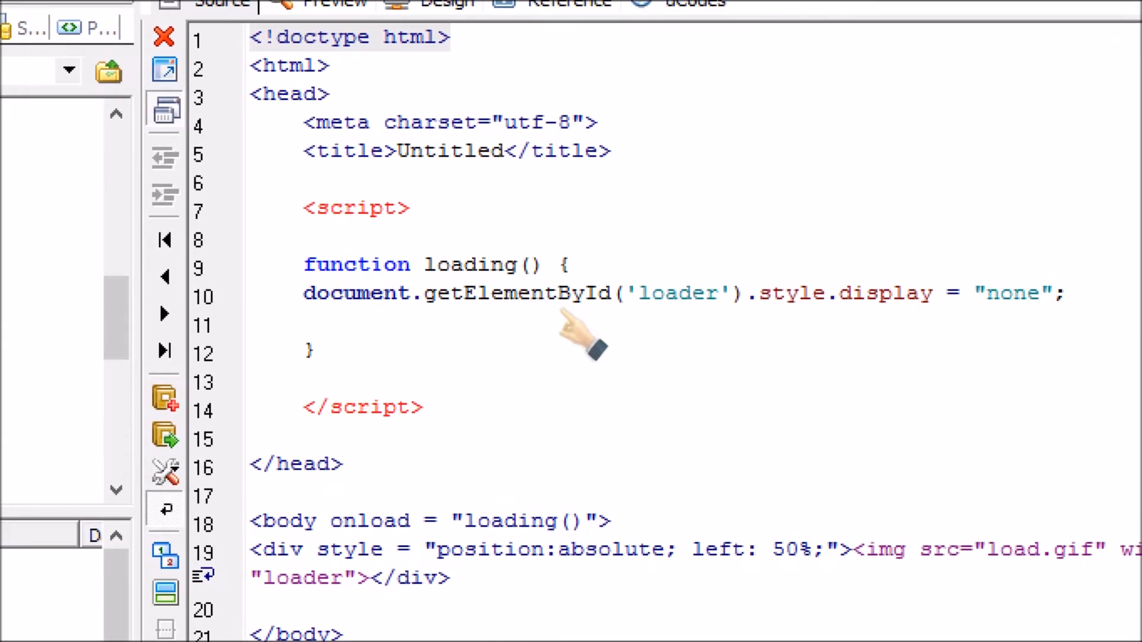
- Save loader.html with the finished loading() script via File > Save
{"action": "left_click", "coordinate": [1042, 294]}
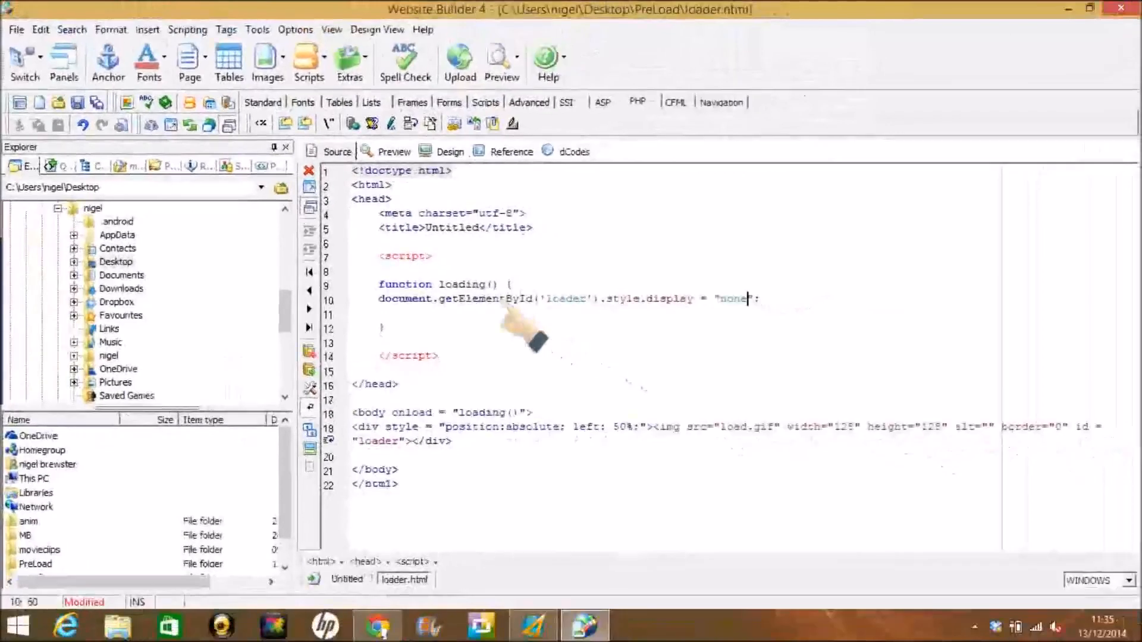
{"action": "left_click", "coordinate": [14, 28]}
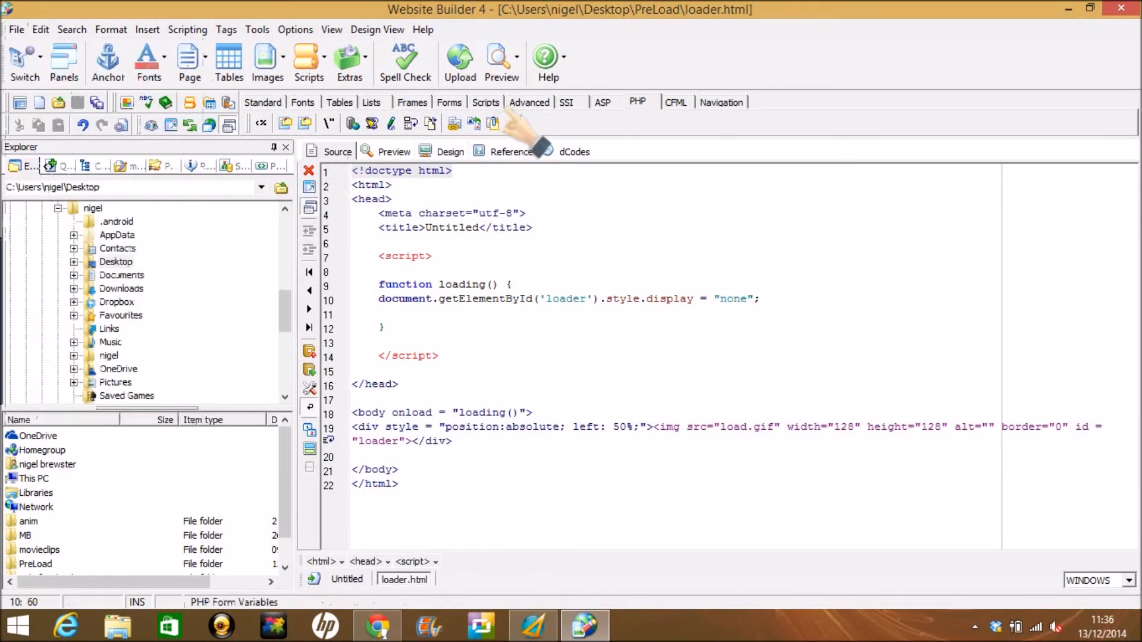
{"action": "left_click", "coordinate": [501, 62]}
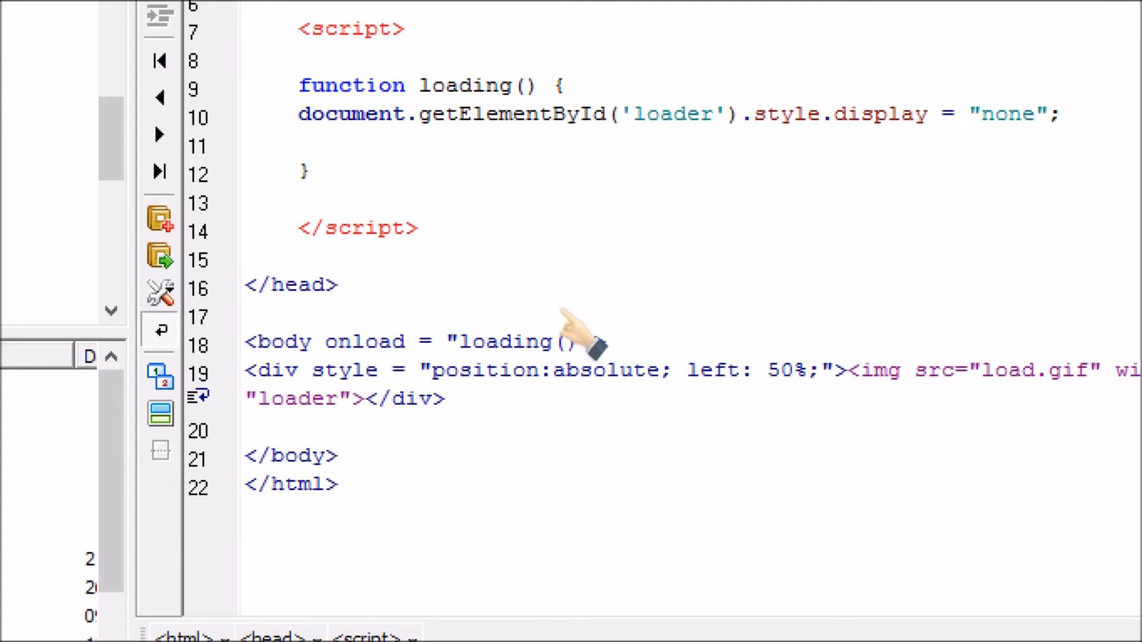
- Undo the stray edit so the body onload calls loading() again with its parentheses
{"action": "left_click", "coordinate": [1036, 114]}
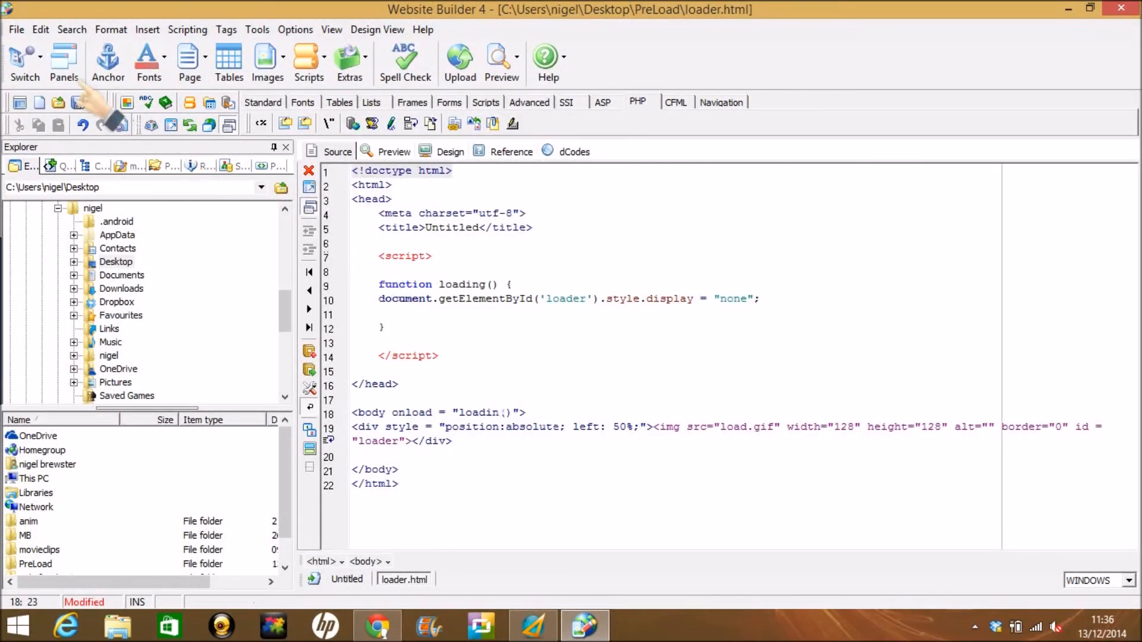
{"action": "left_click", "coordinate": [14, 29]}
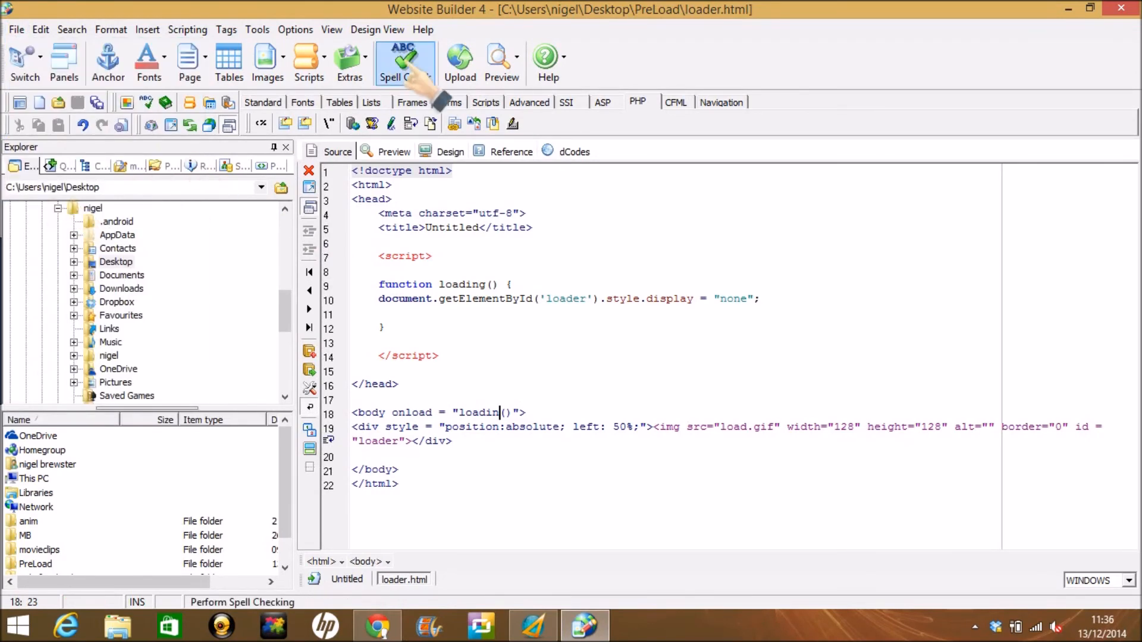
{"action": "left_click", "coordinate": [500, 62]}
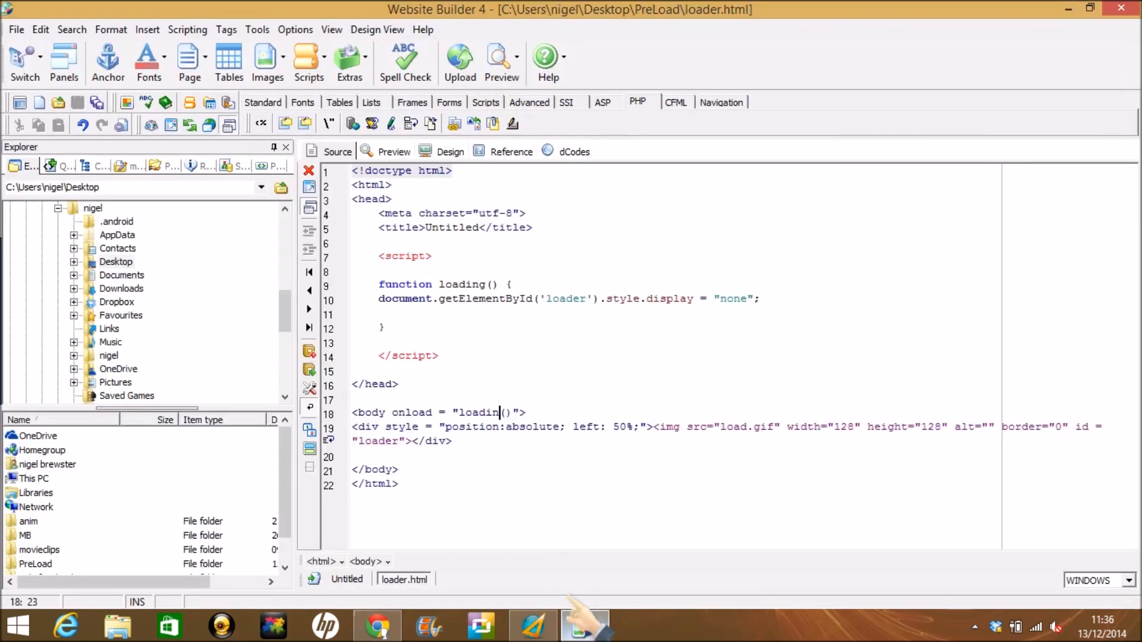
- Restore the missing 'g' so body onload reads loading(), save loader.html and preview it
{"action": "type", "text": "g"}
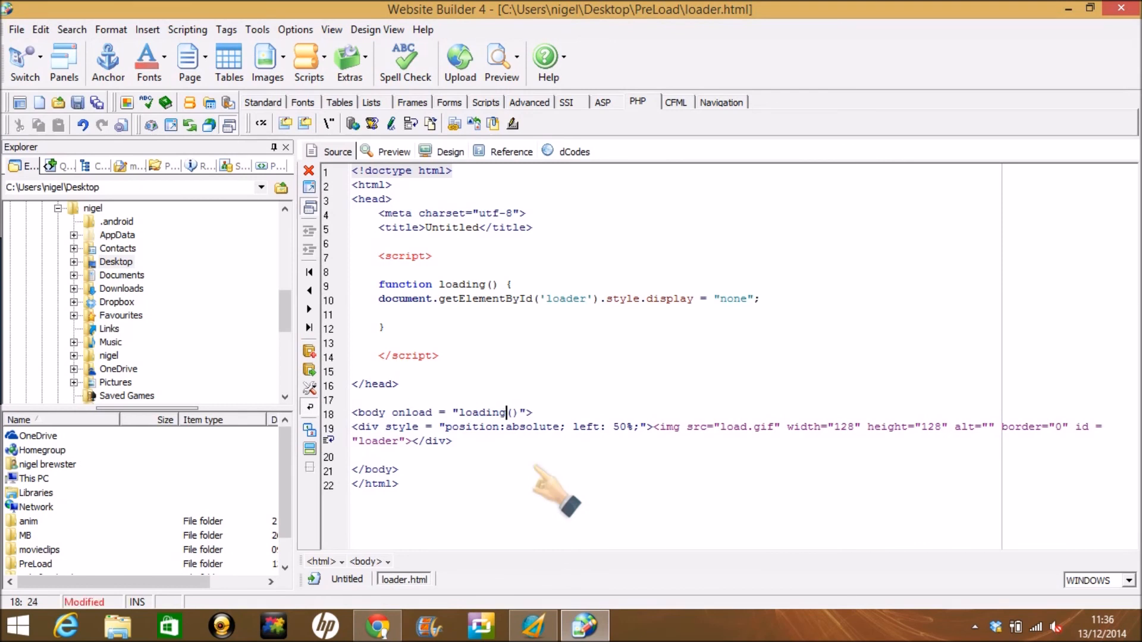
{"action": "mouse_move", "coordinate": [280, 207]}
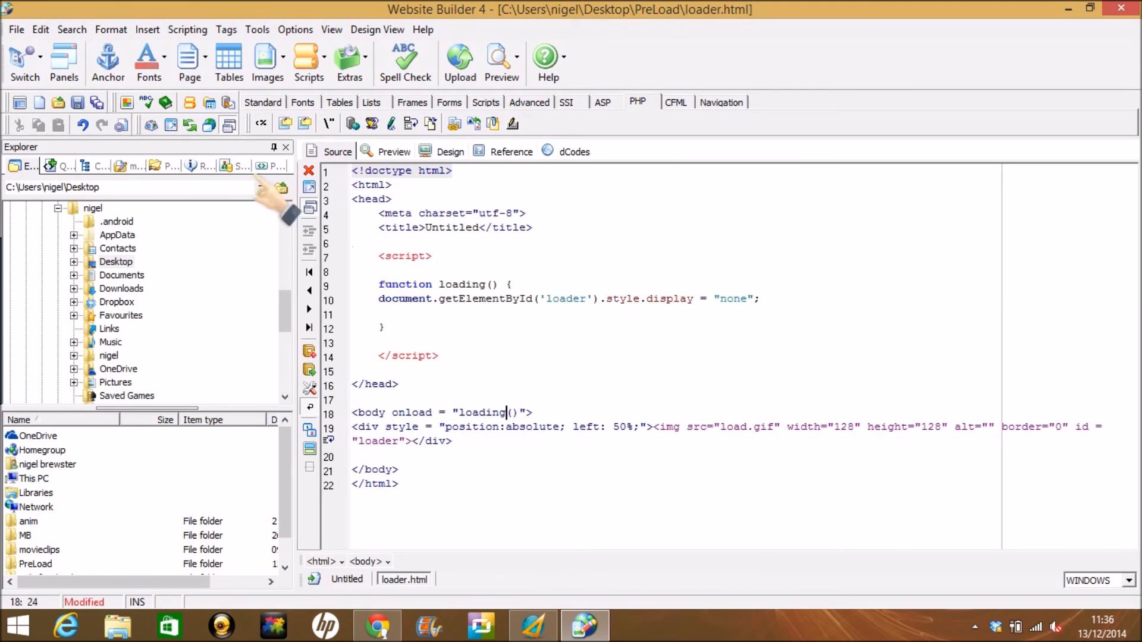
{"action": "left_click", "coordinate": [14, 29]}
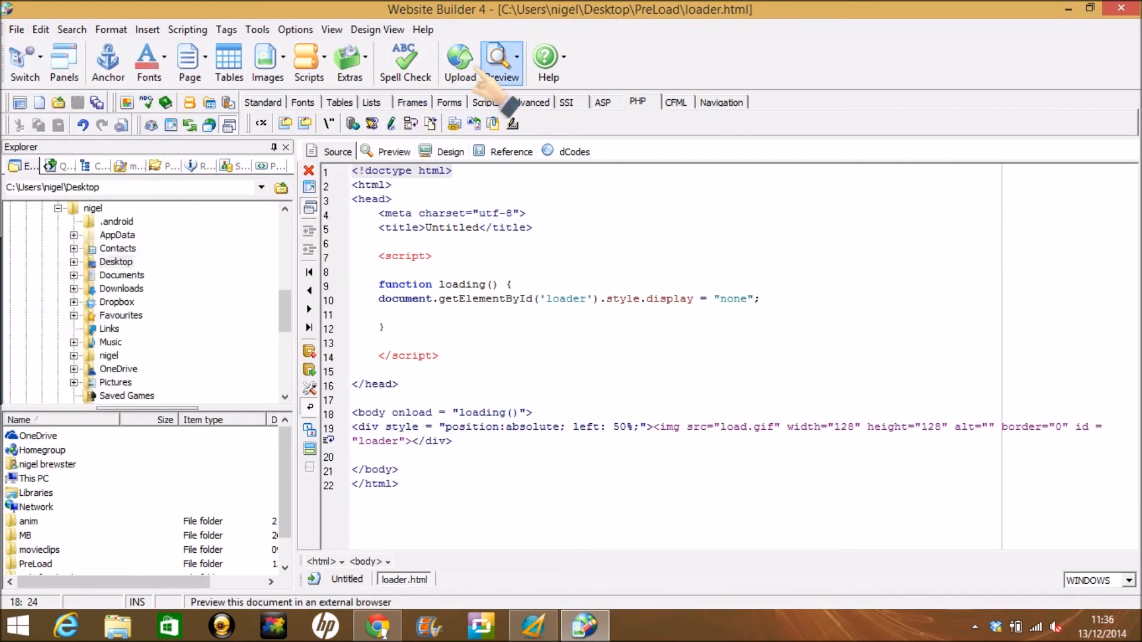
{"action": "left_click", "coordinate": [501, 61]}
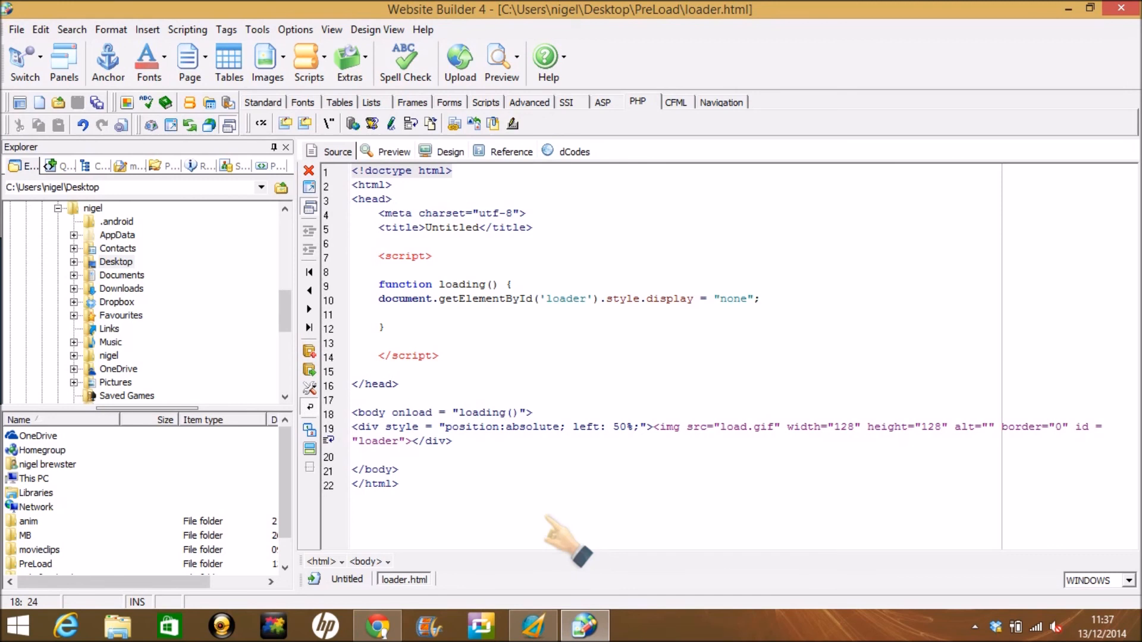
{"action": "left_click", "coordinate": [505, 412]}
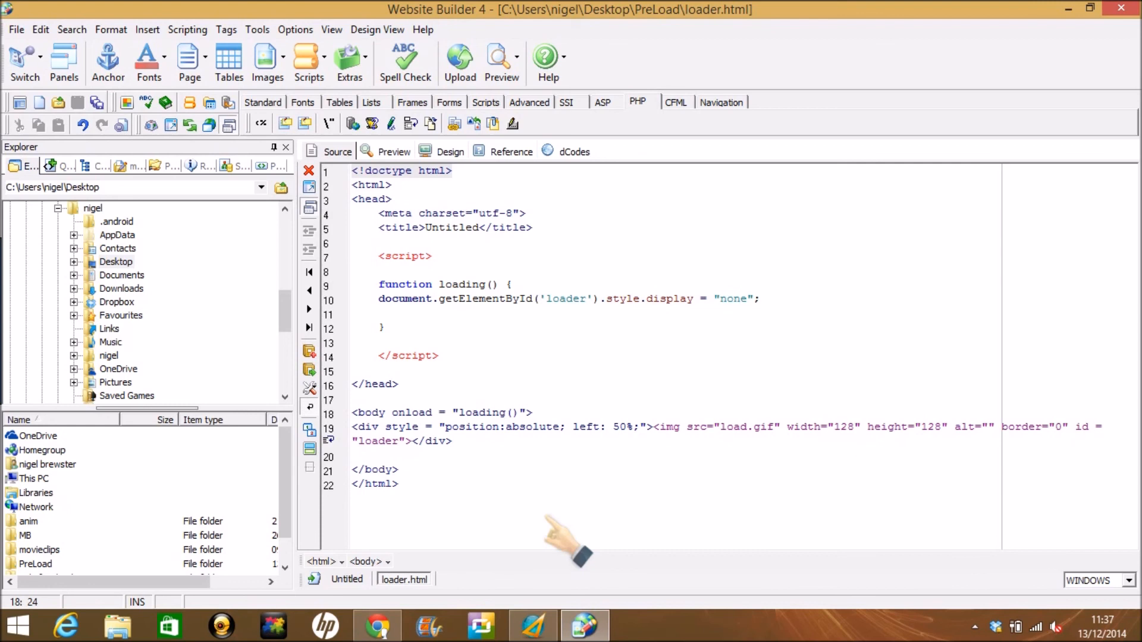
{"action": "left_click", "coordinate": [506, 413]}
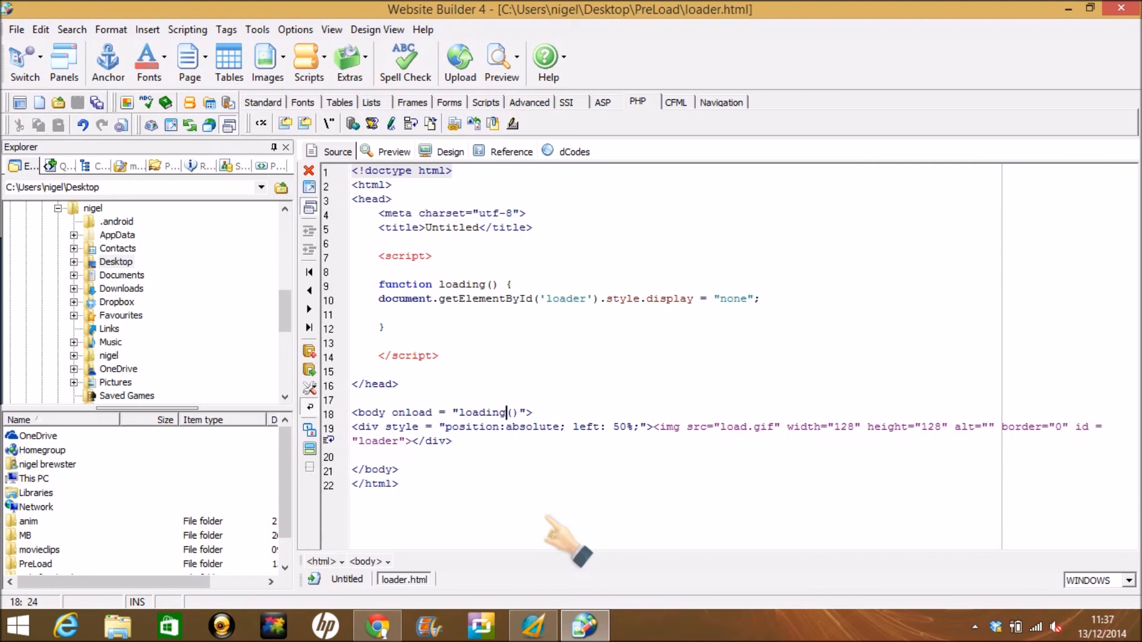
{"action": "mouse_move", "coordinate": [36, 378]}
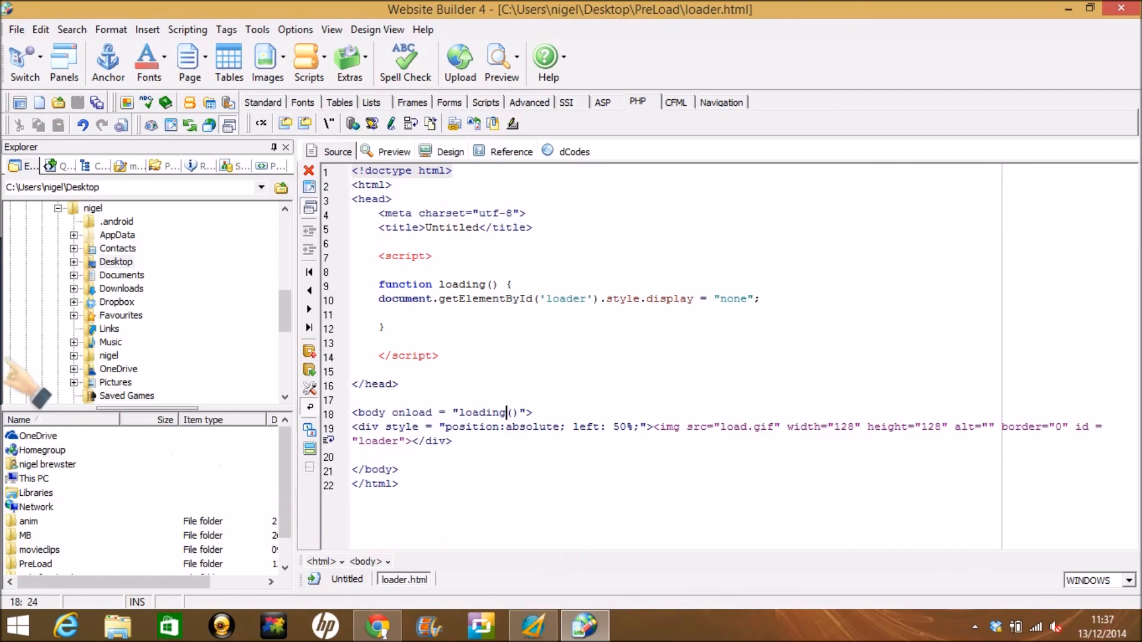